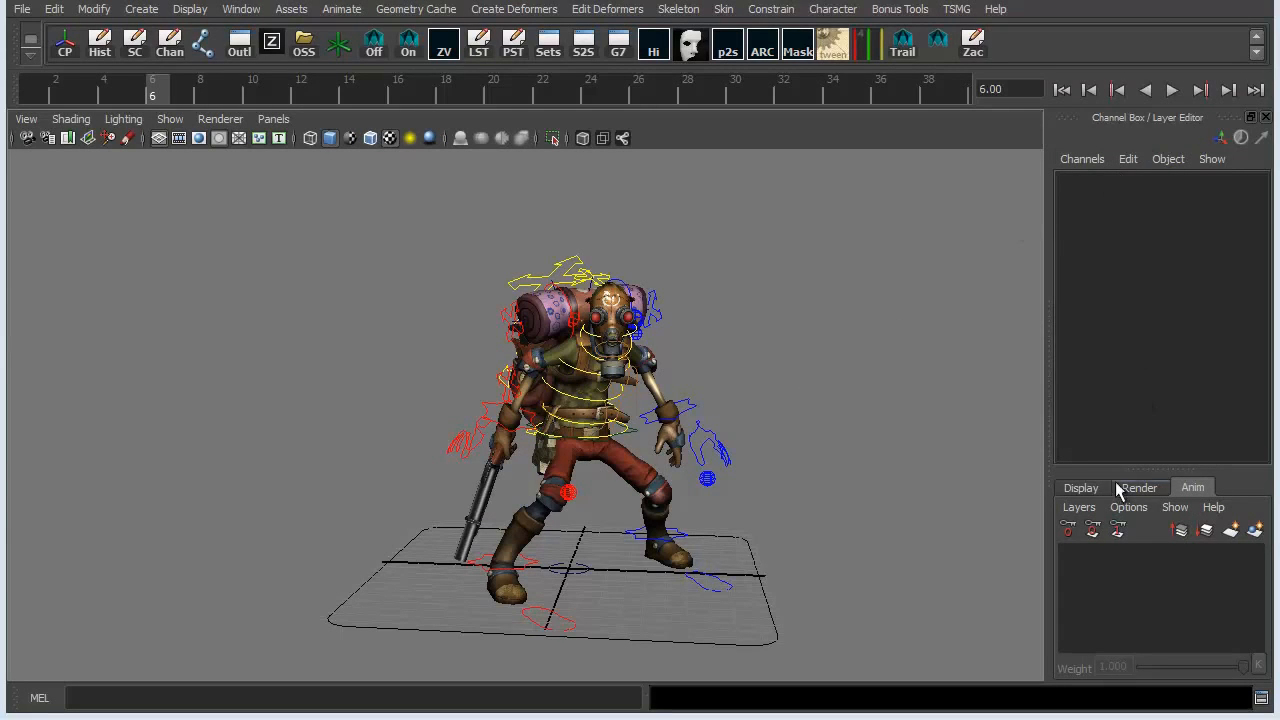
Step: Delete AnimLayer1 from the Anim layer list, leaving BaseAnimation alone
left_click(1080, 487)
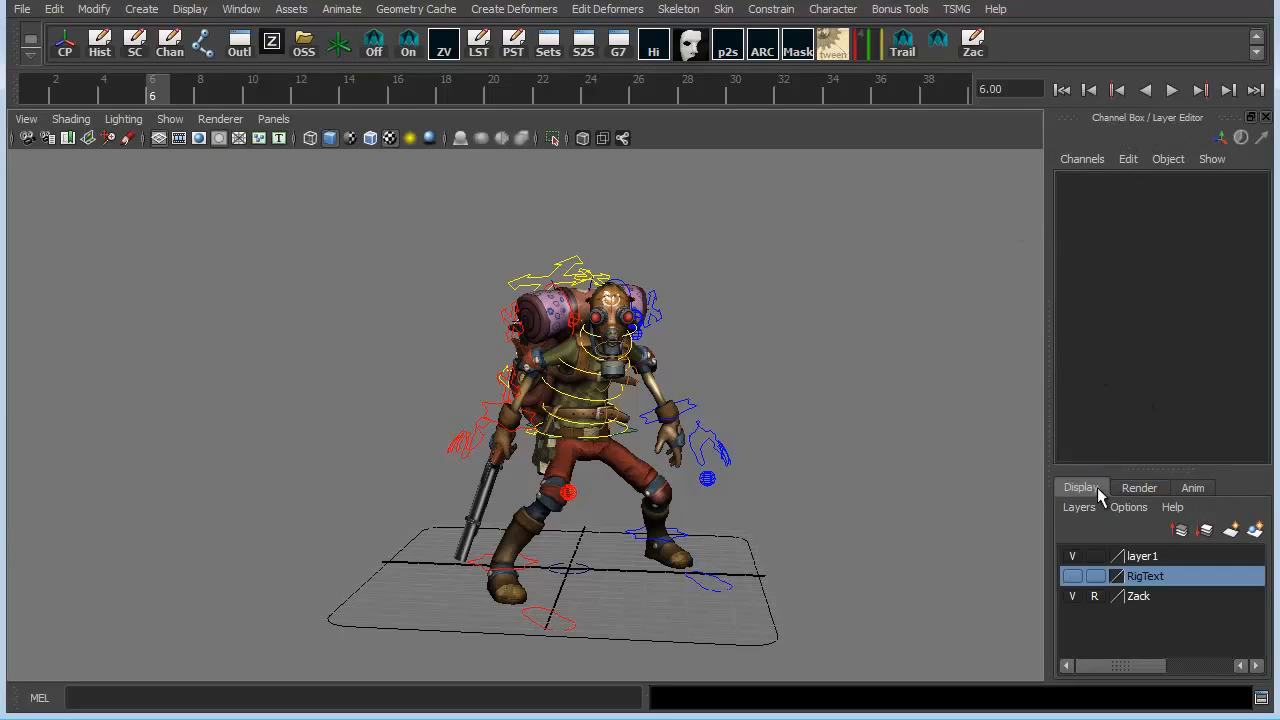
left_click(1192, 487)
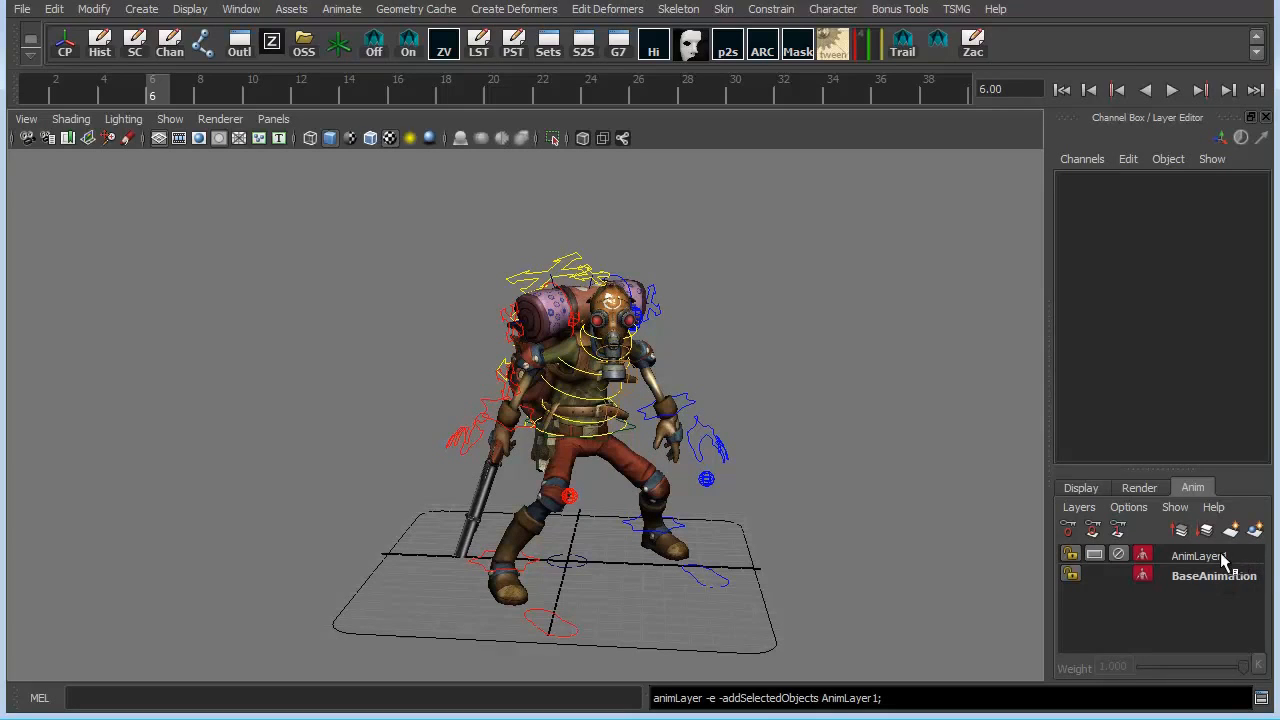
right_click(1197, 556)
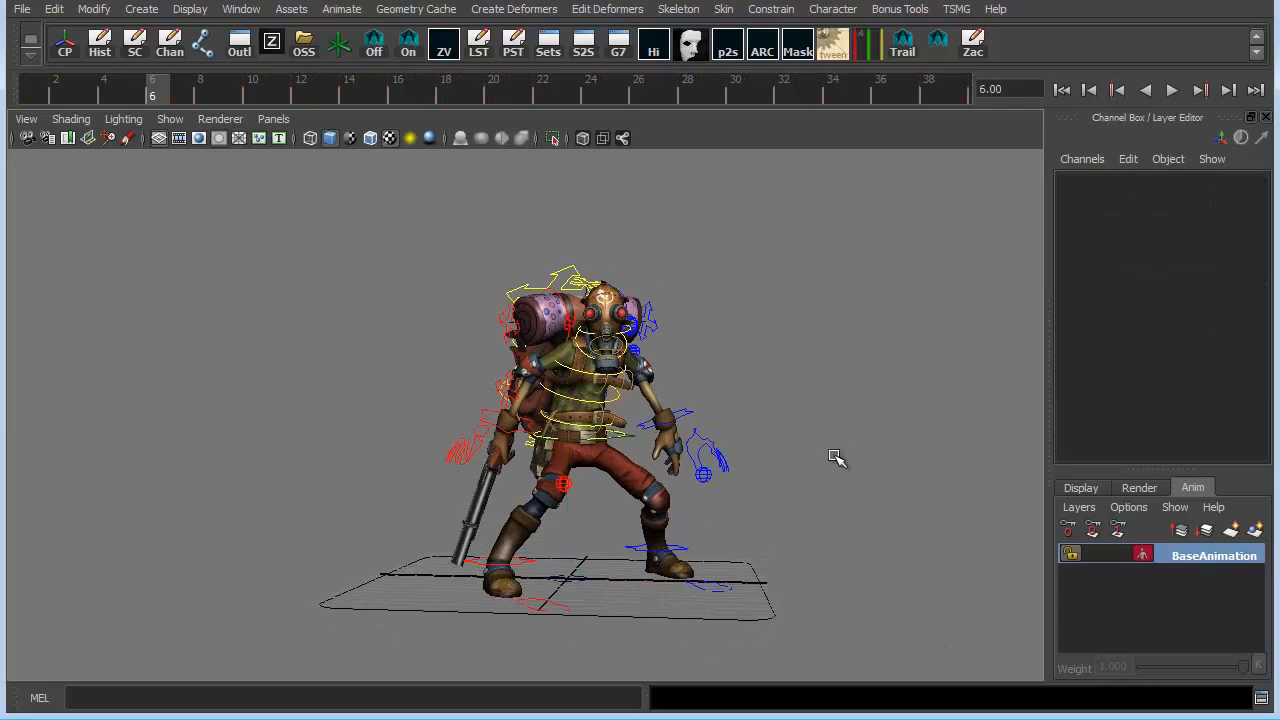
Step: Select the character's rig controls so their keyframes show along the Time Slider
left_click(1081, 487)
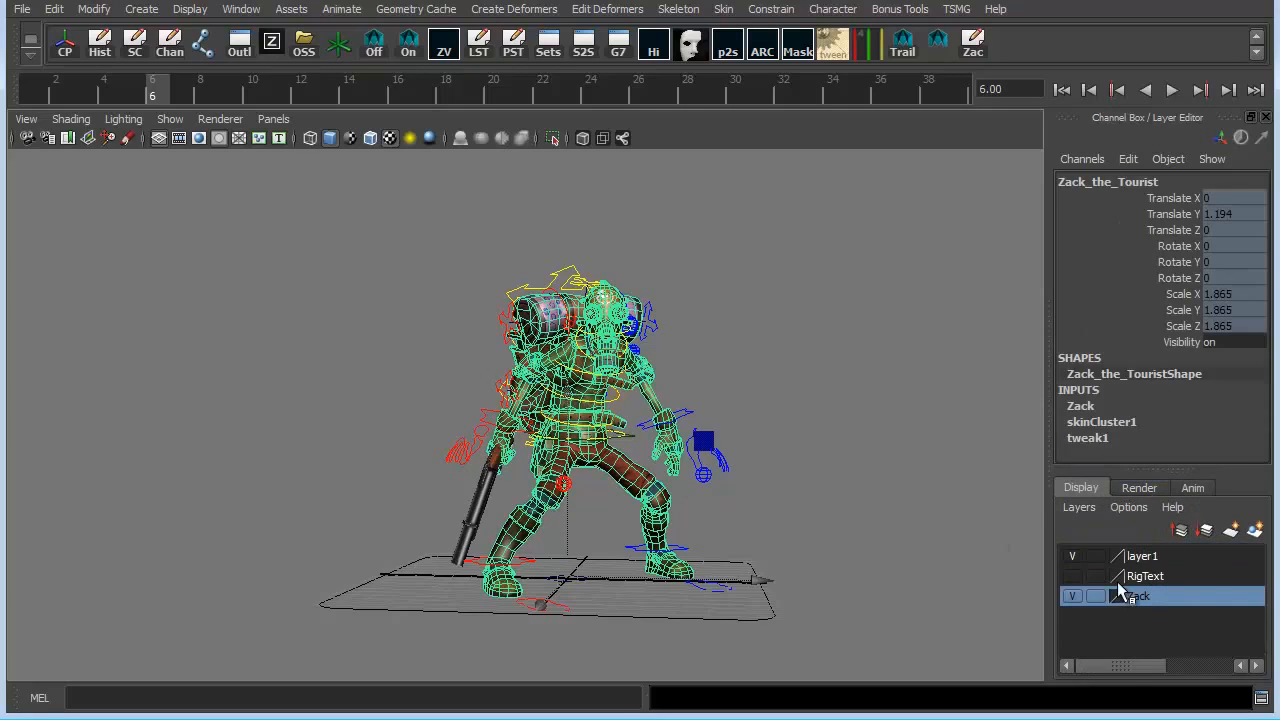
left_click(1193, 487)
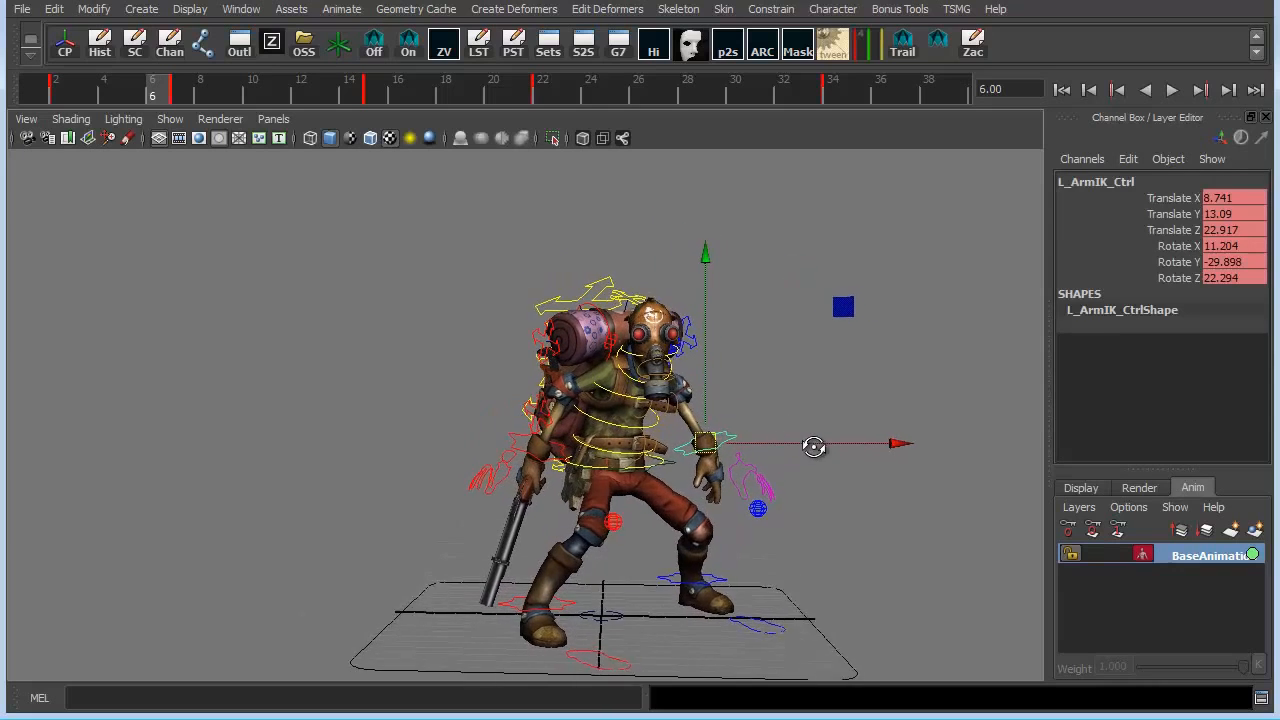
left_click(543, 90)
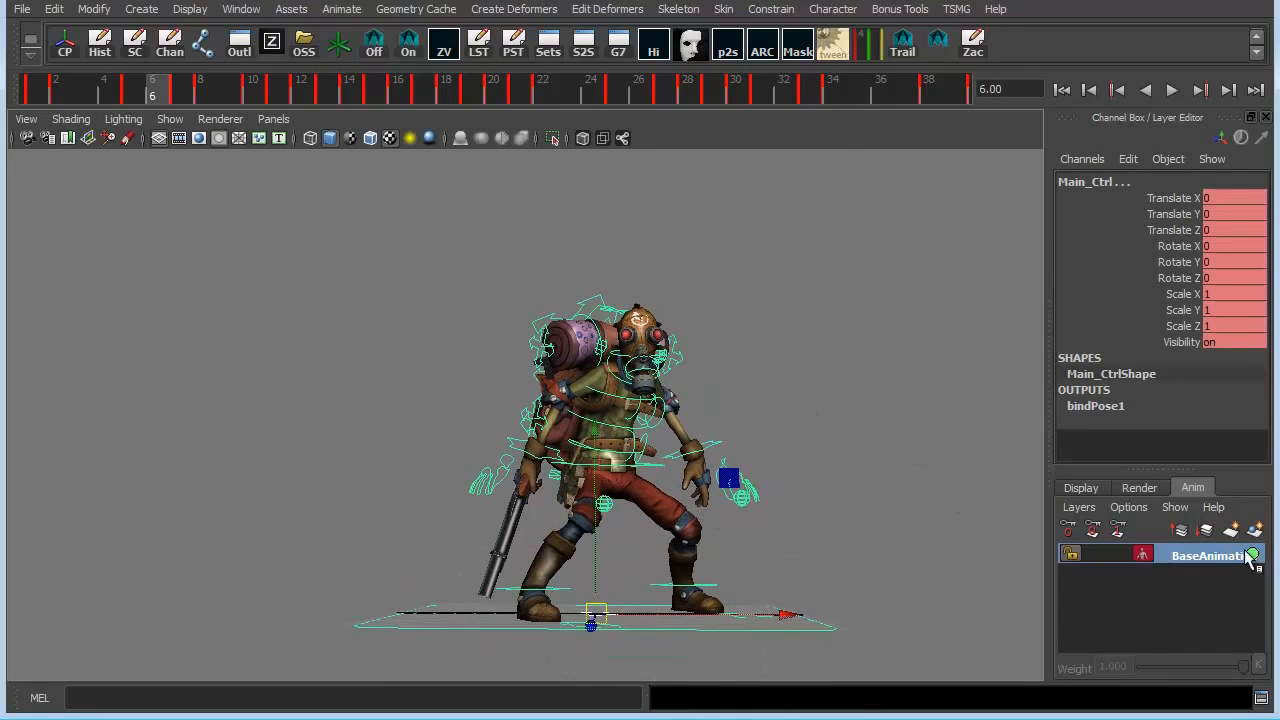
Step: Create AnimLayer1 from the selected controls, make it active and view its layer options
left_click(1180, 531)
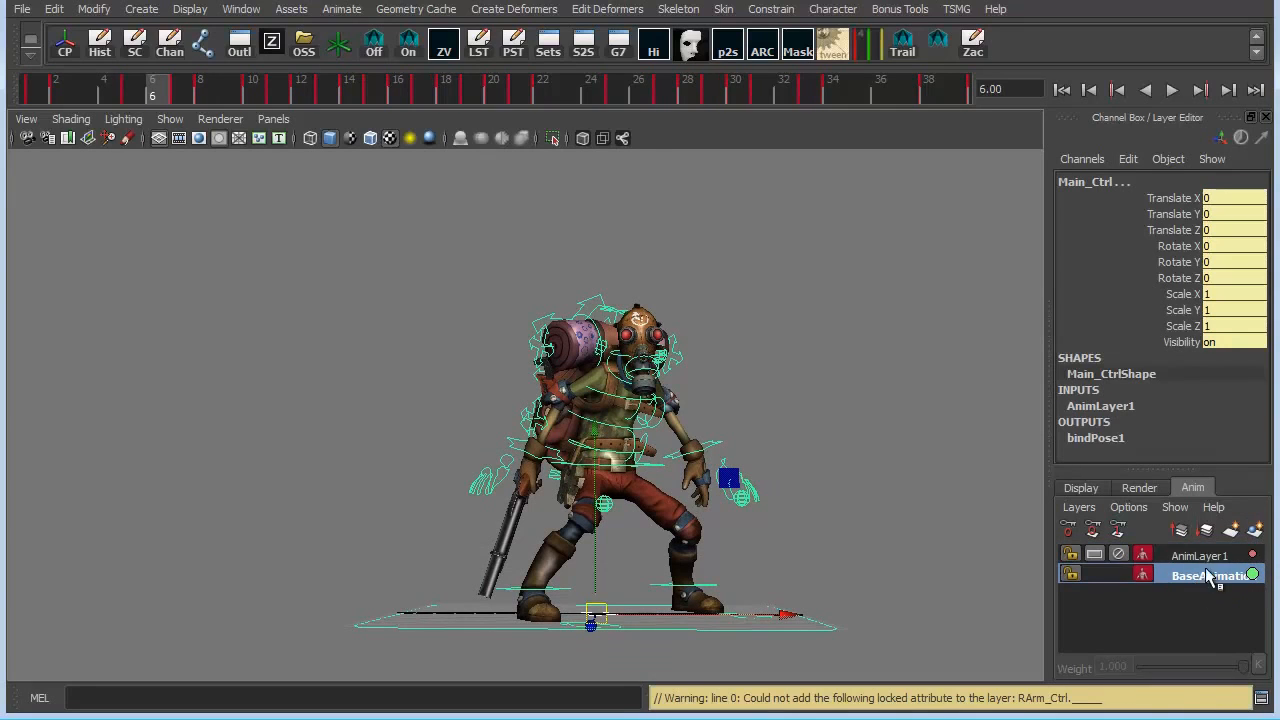
left_click(1199, 555)
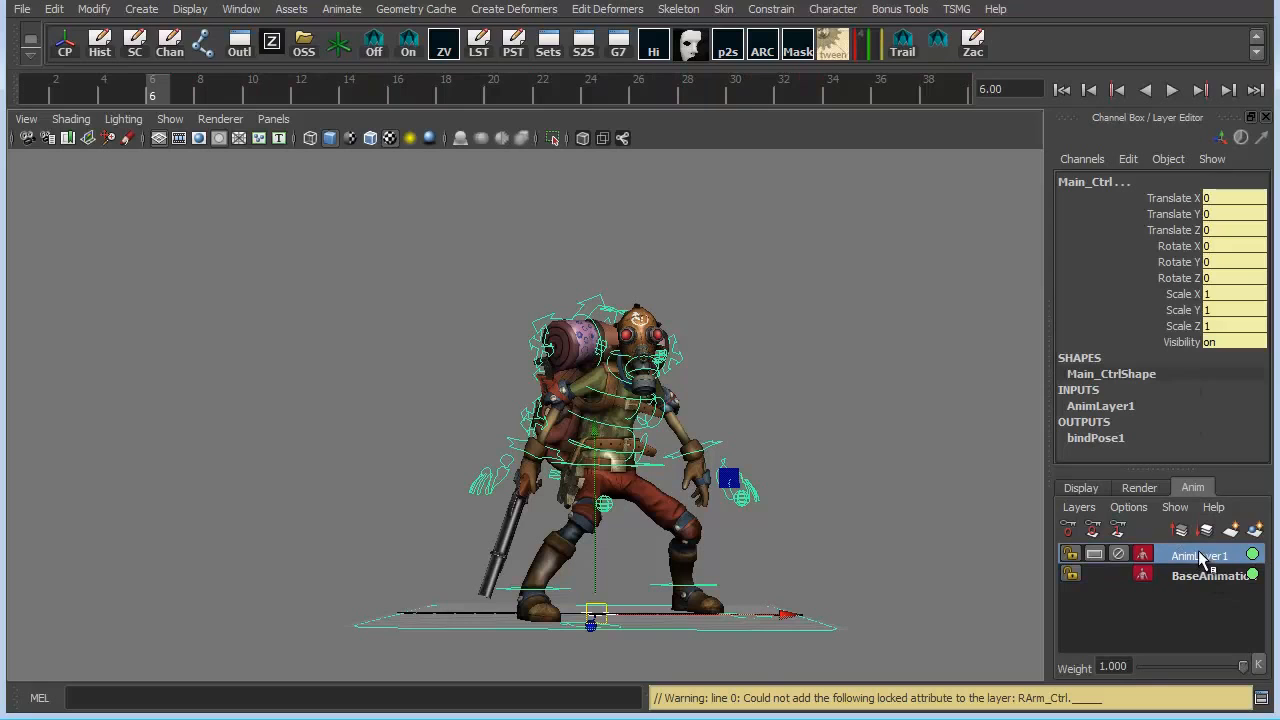
right_click(1199, 555)
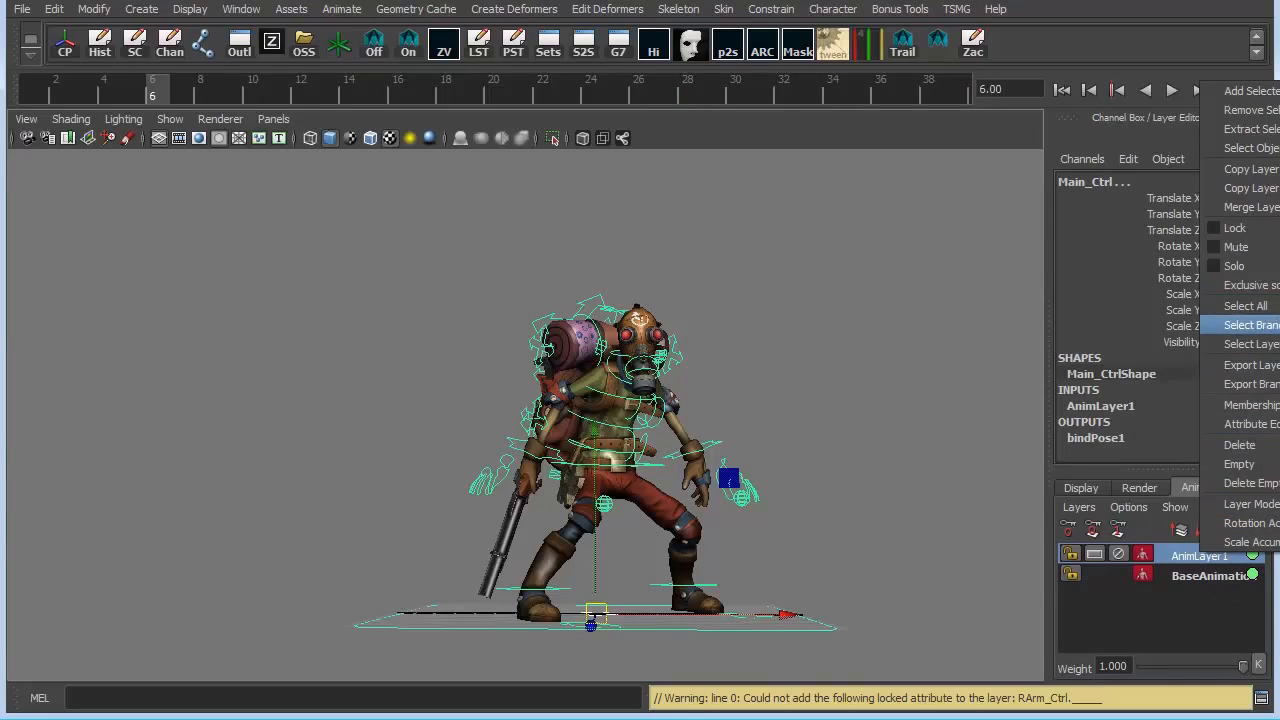
left_click(1242, 503)
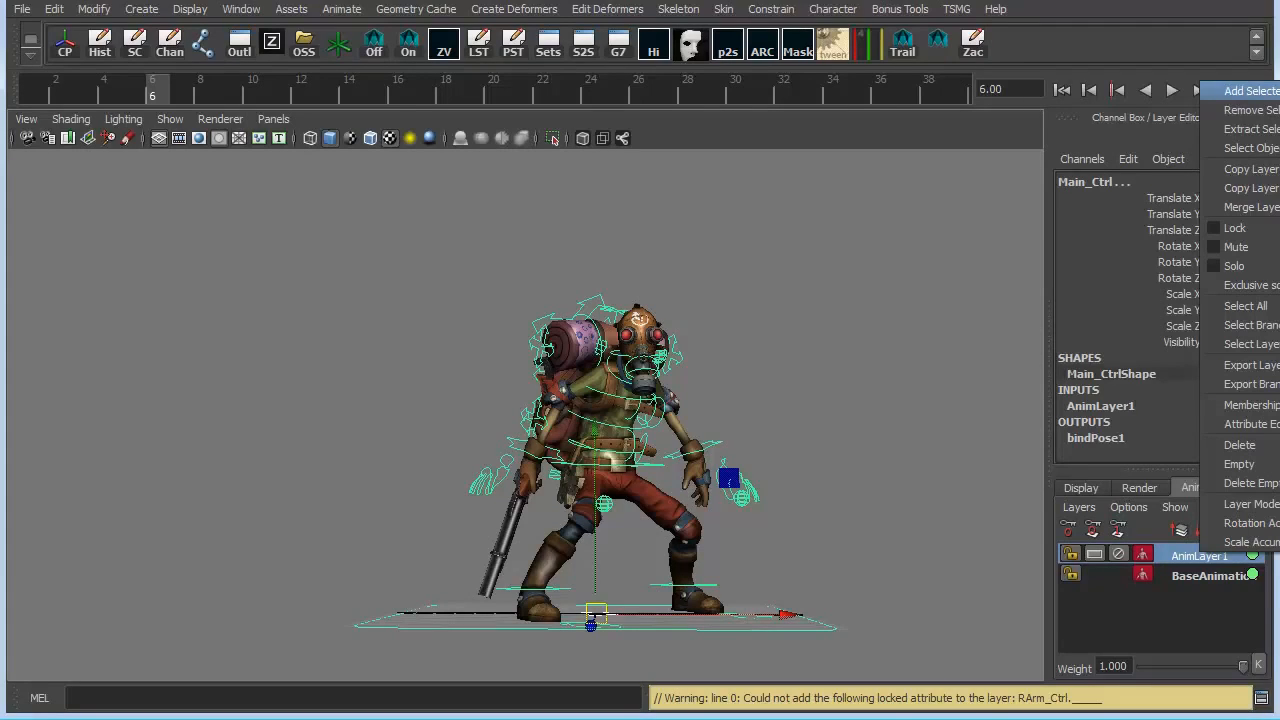
mouse_move(1240, 110)
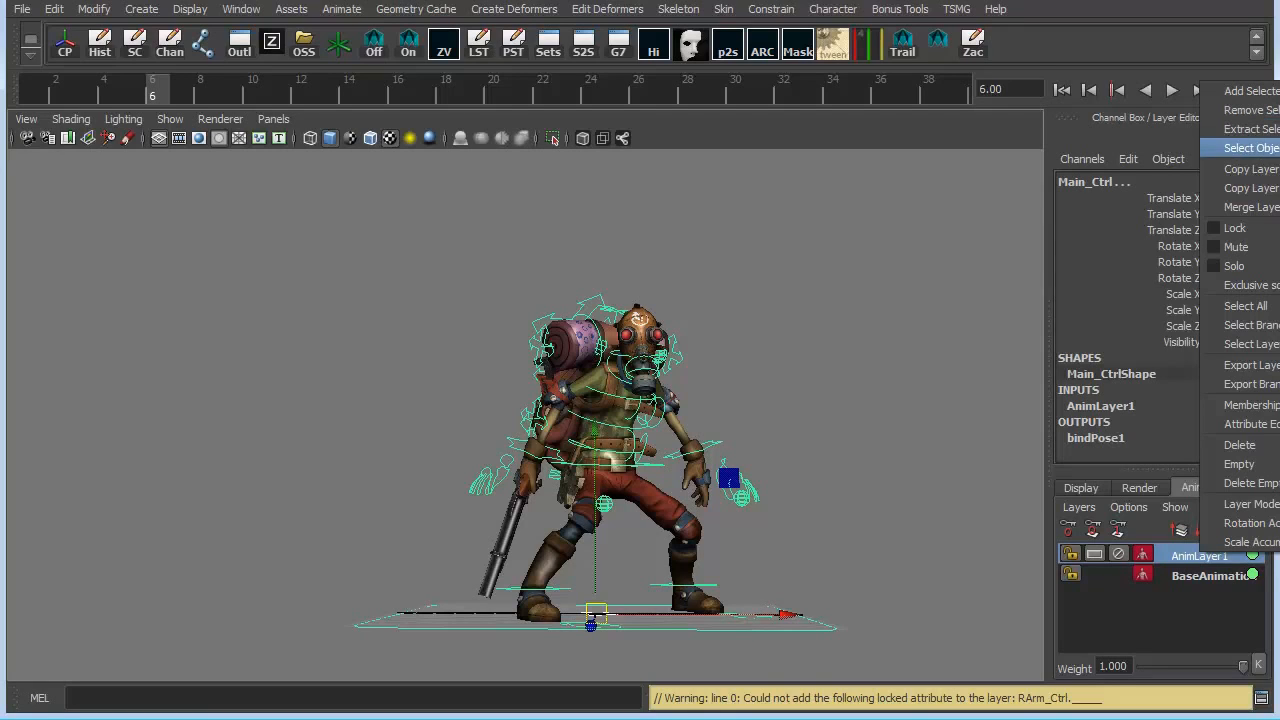
mouse_move(1245, 344)
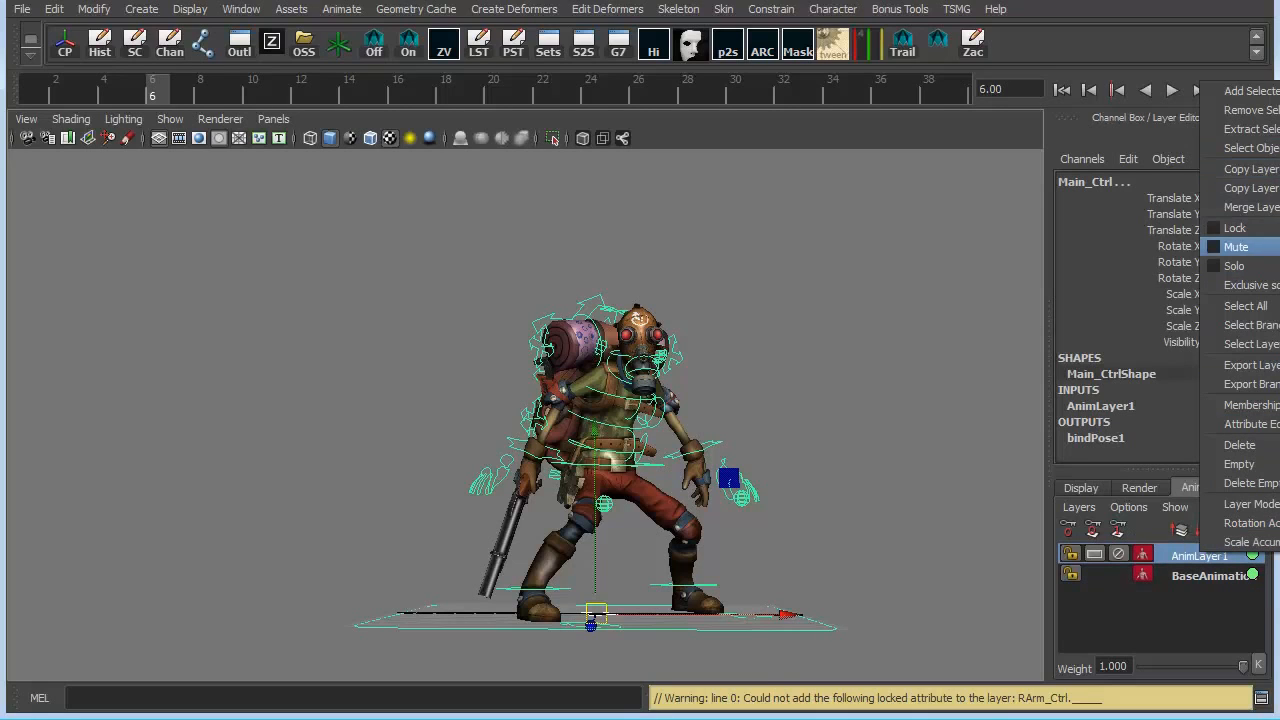
mouse_move(1250, 207)
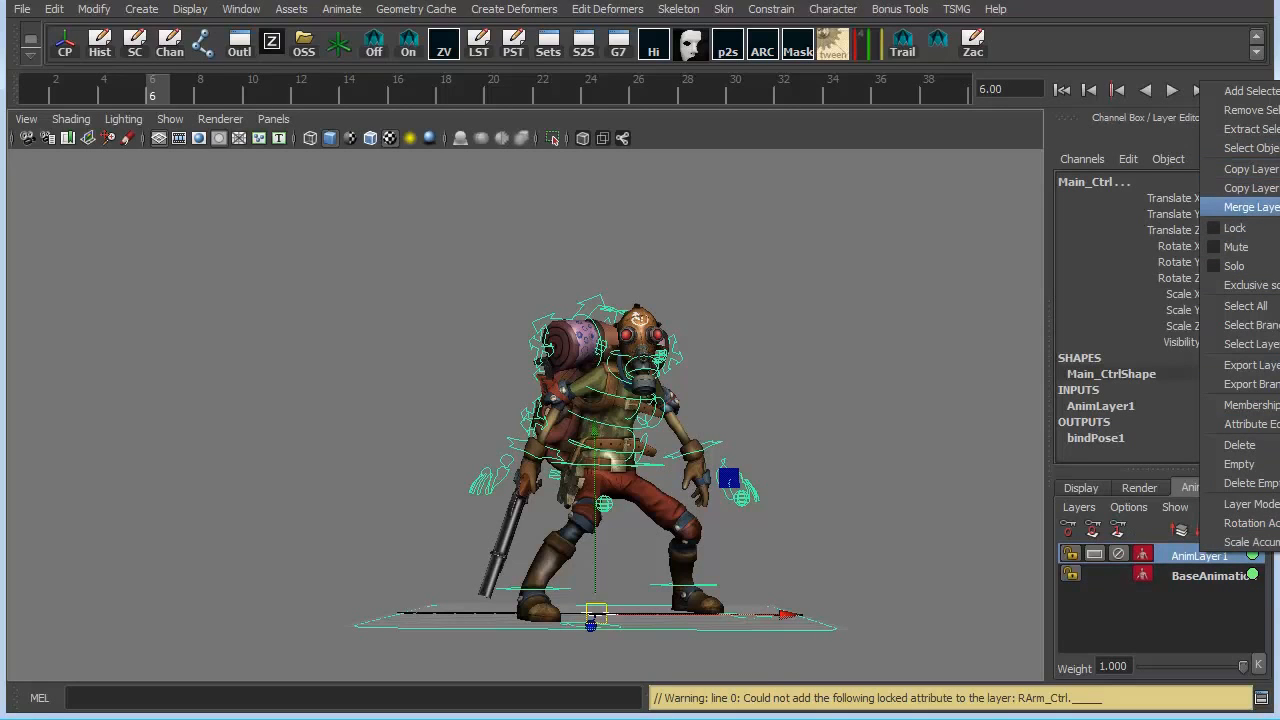
mouse_move(1150, 490)
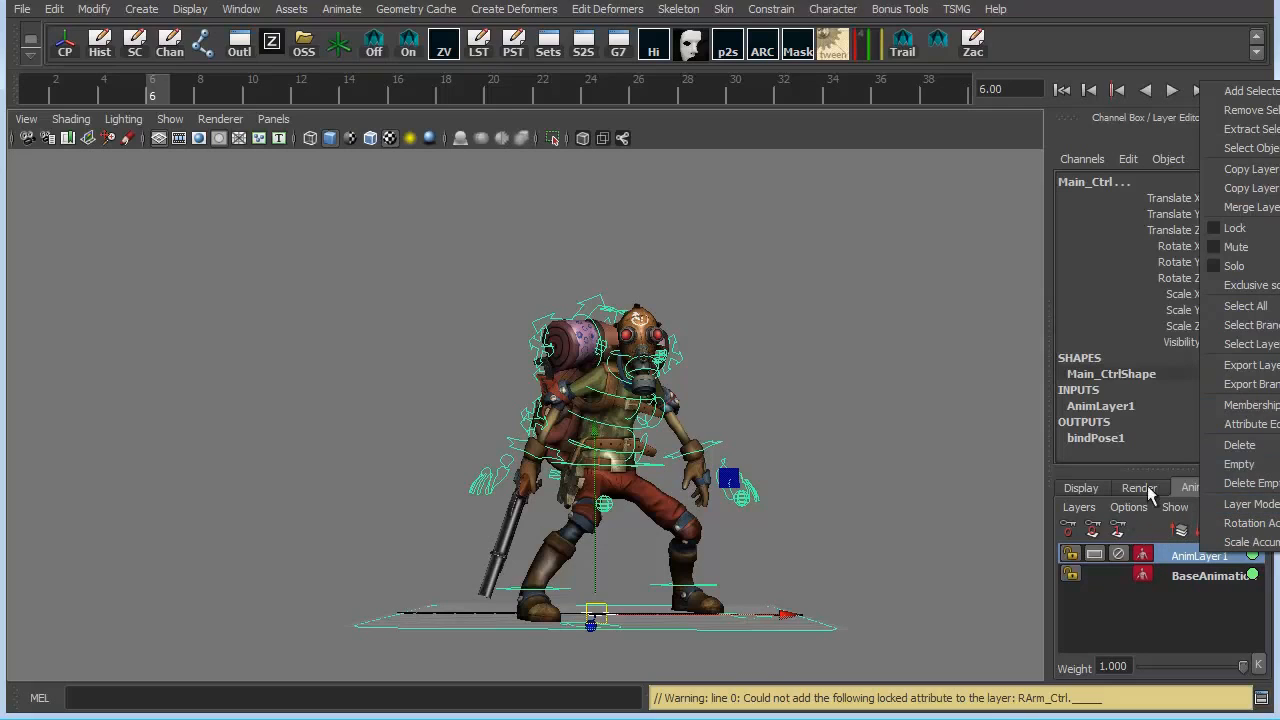
mouse_move(1130, 475)
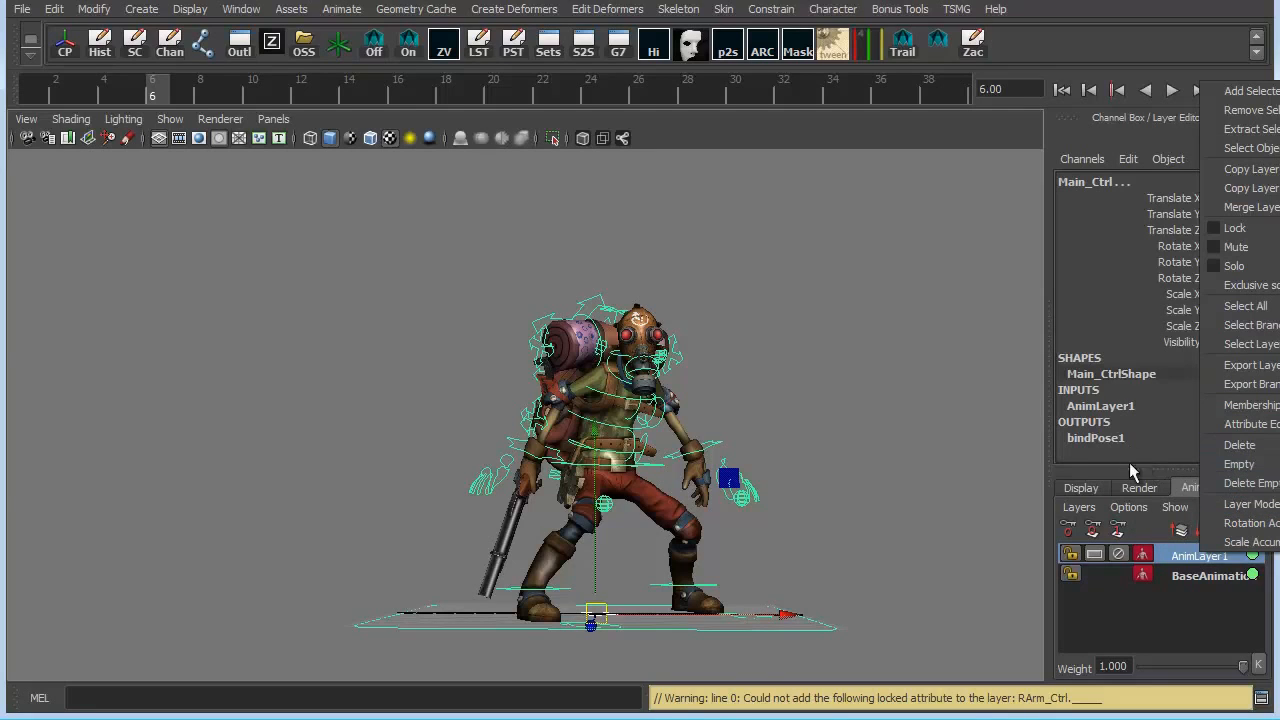
mouse_move(1148, 480)
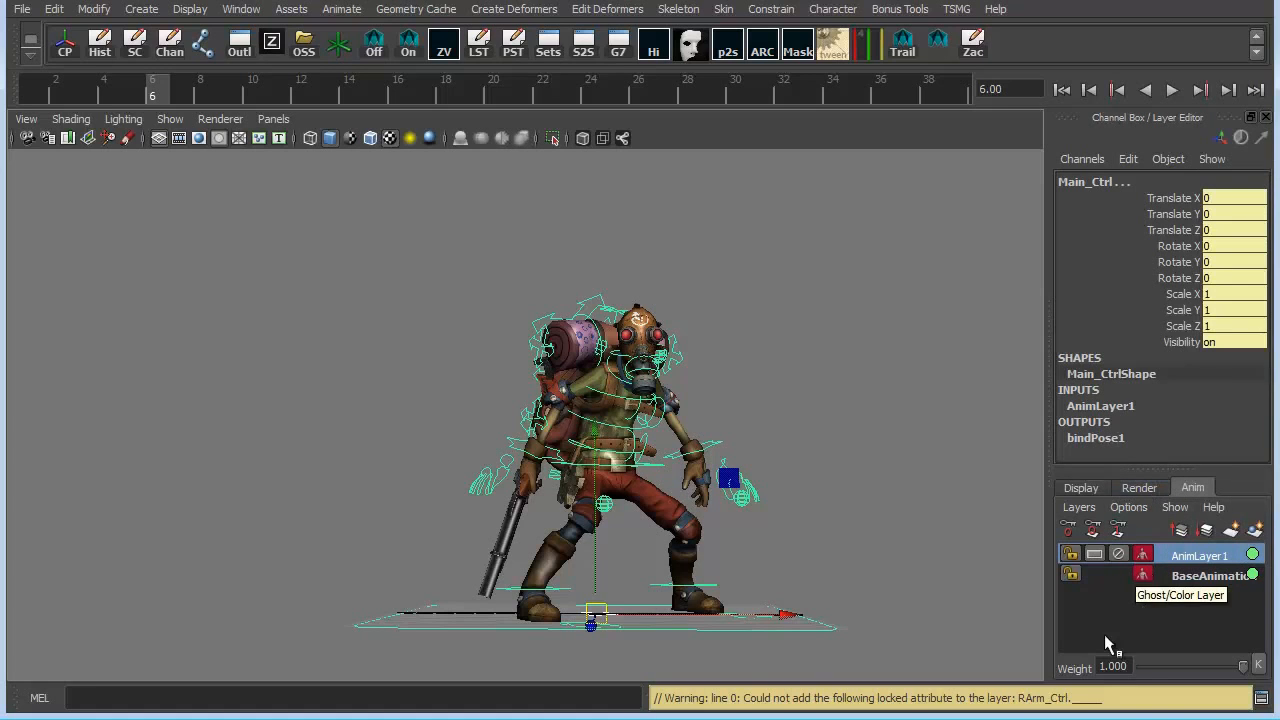
mouse_move(948, 555)
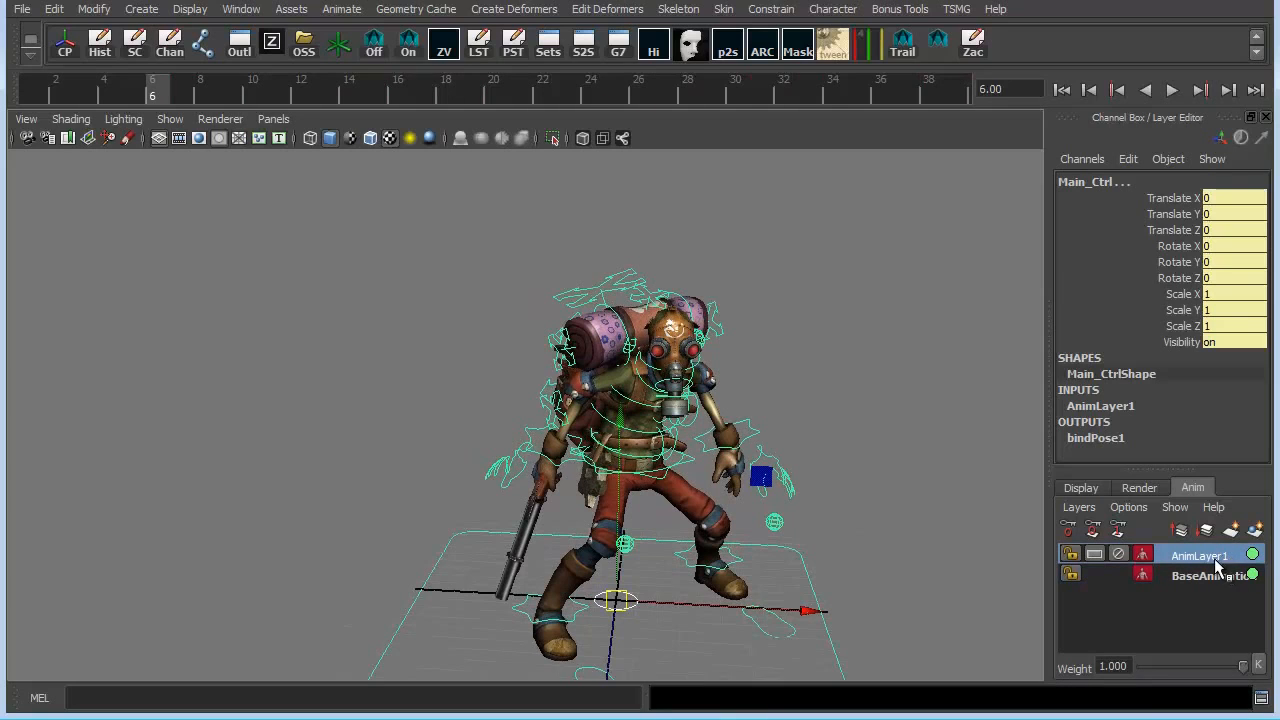
Step: Rename AnimLayer1 to Pose1 and change its ghost colour to green
double_click(1198, 554)
type("Pose1")
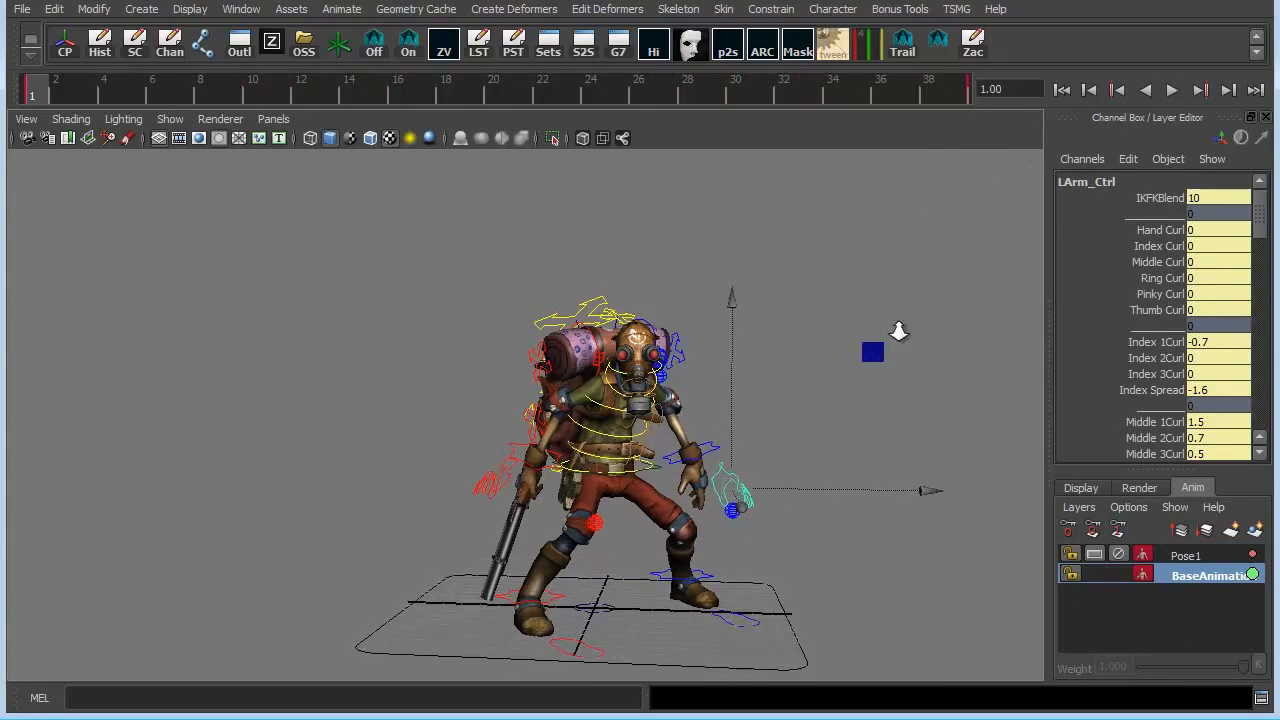
left_click(1185, 555)
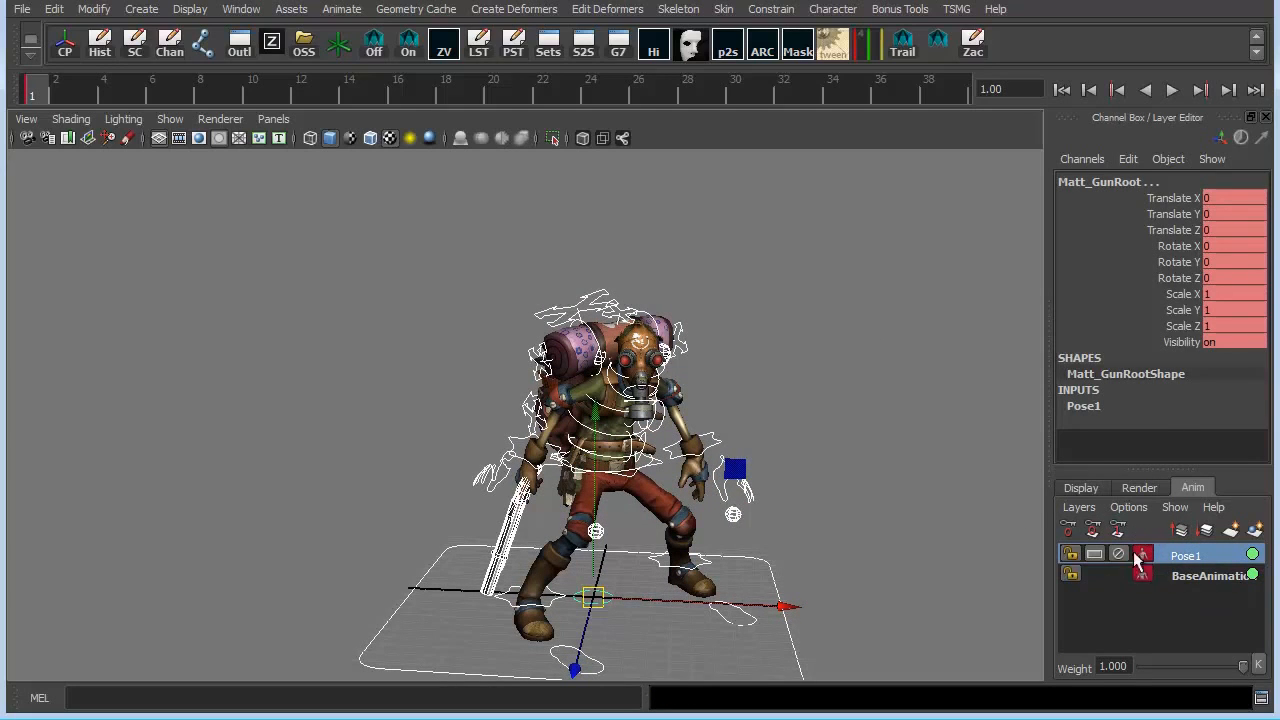
mouse_move(1143, 562)
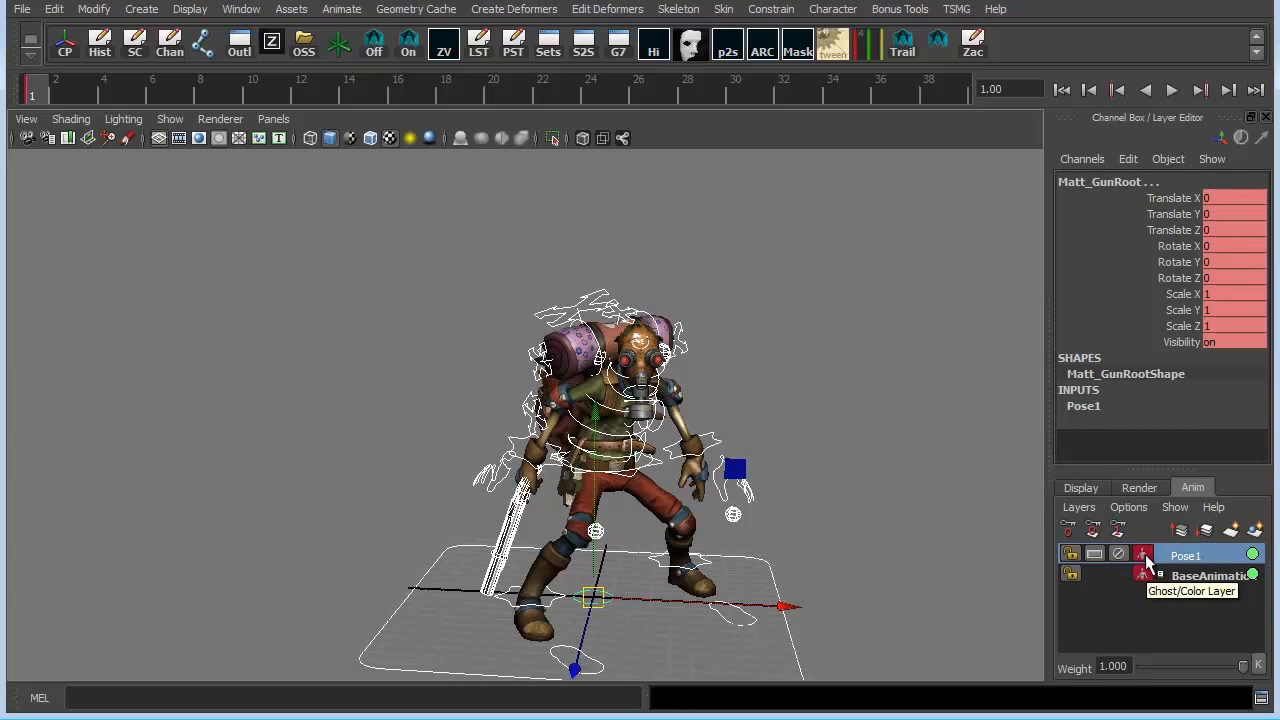
left_click(1118, 554)
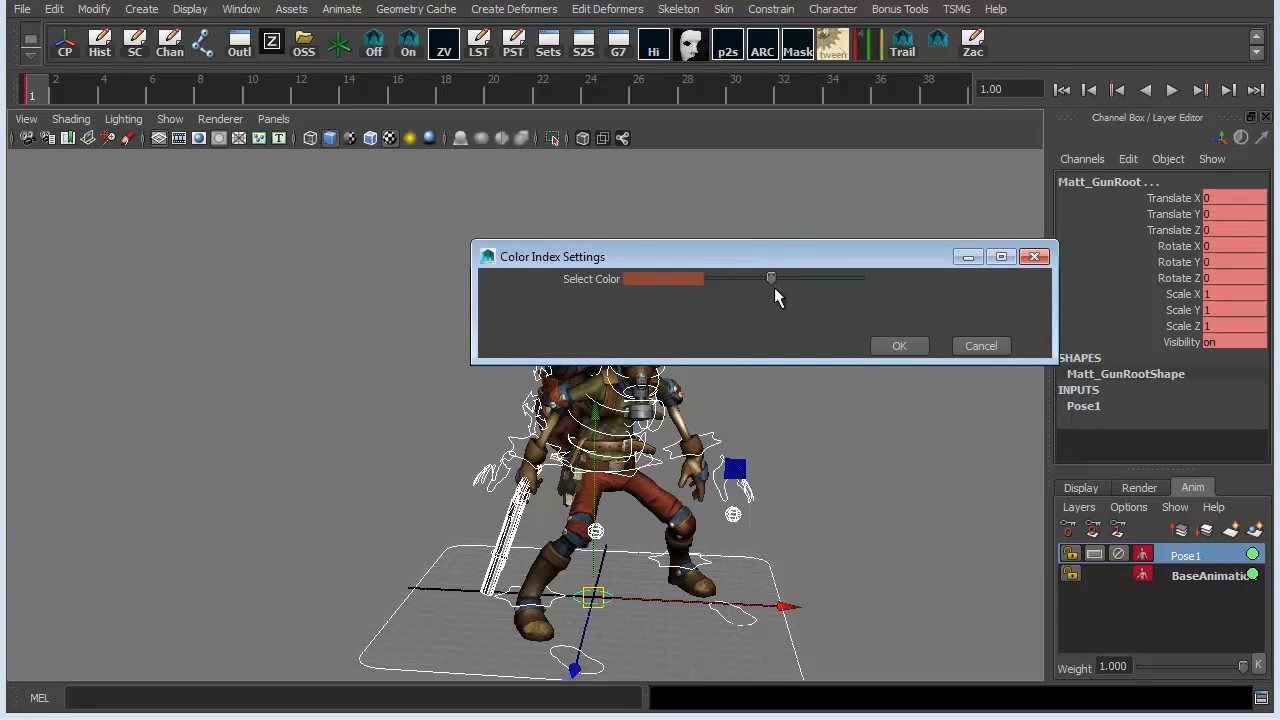
left_click_drag(771, 278, 798, 278)
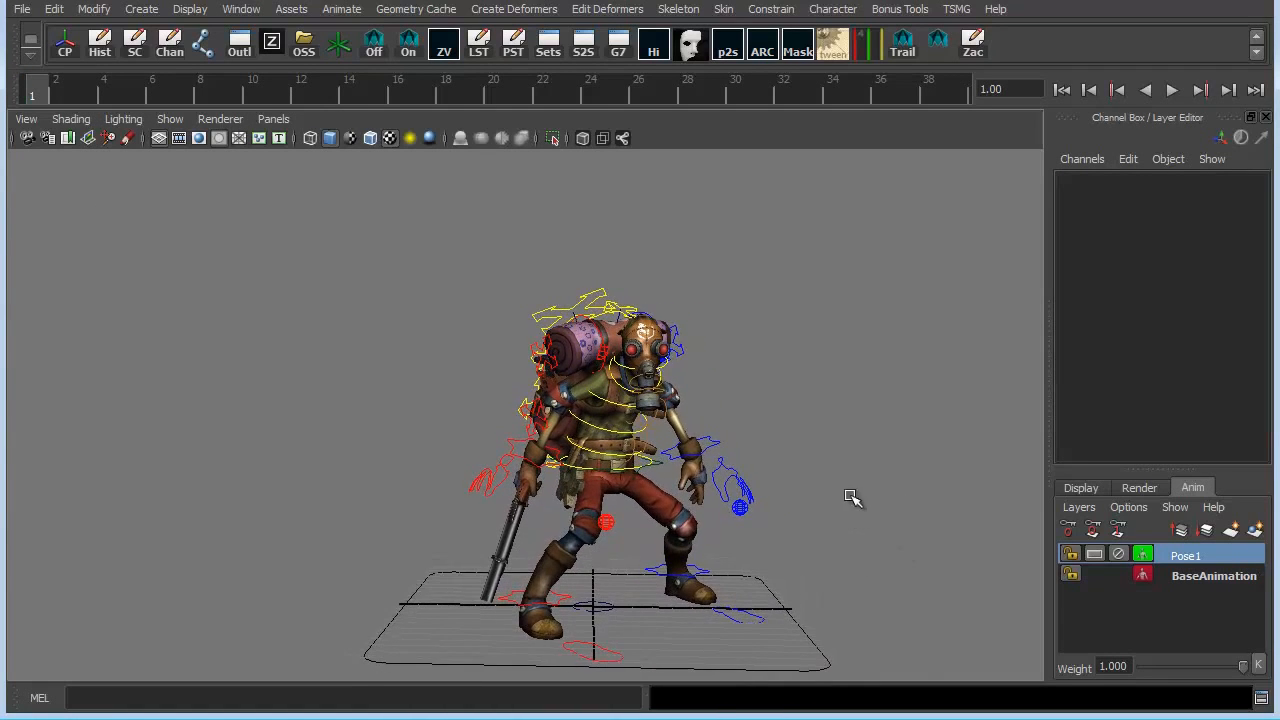
mouse_move(825, 413)
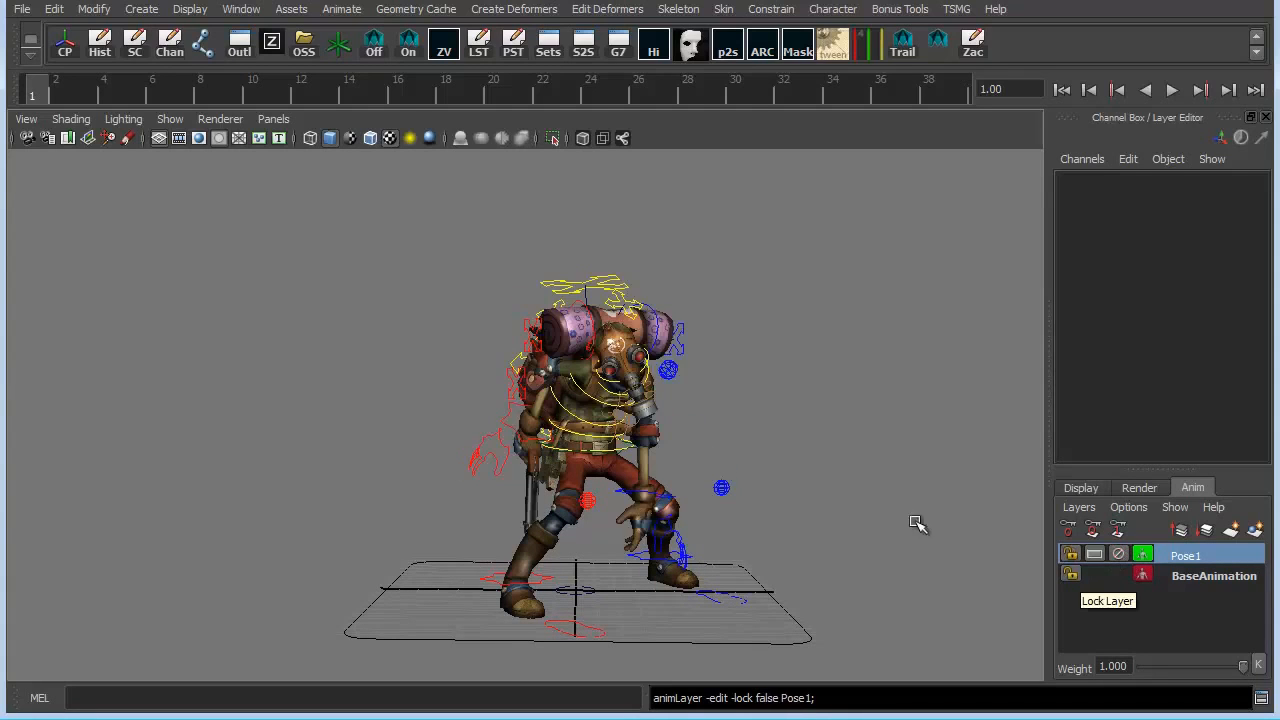
Step: Play the jump animation and stop it to adjust the pose
left_click(1171, 89)
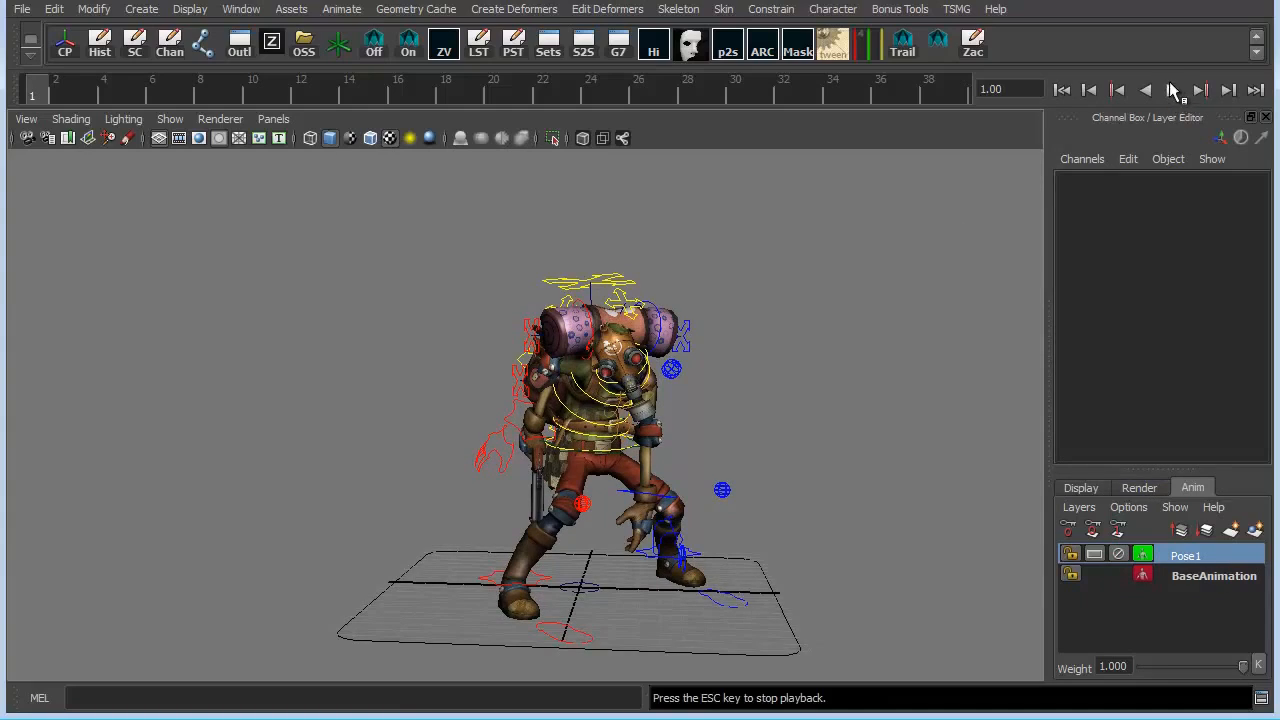
left_click(1199, 89)
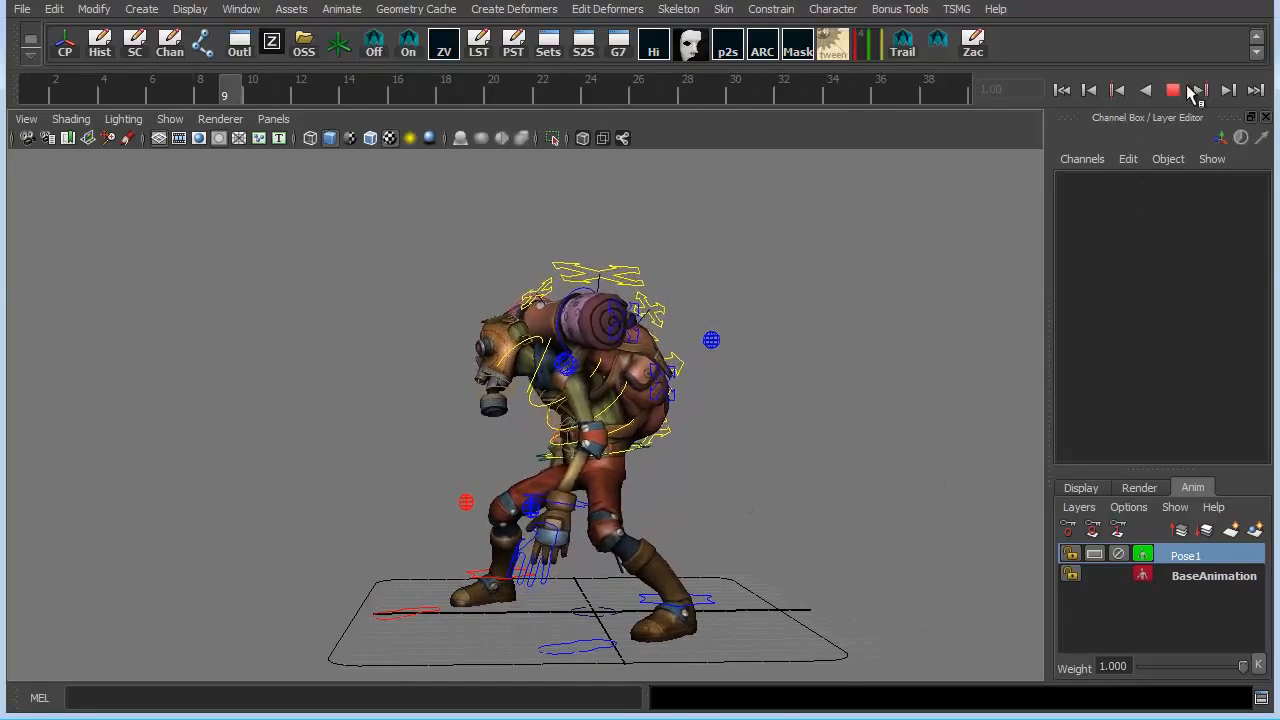
left_click(1062, 89)
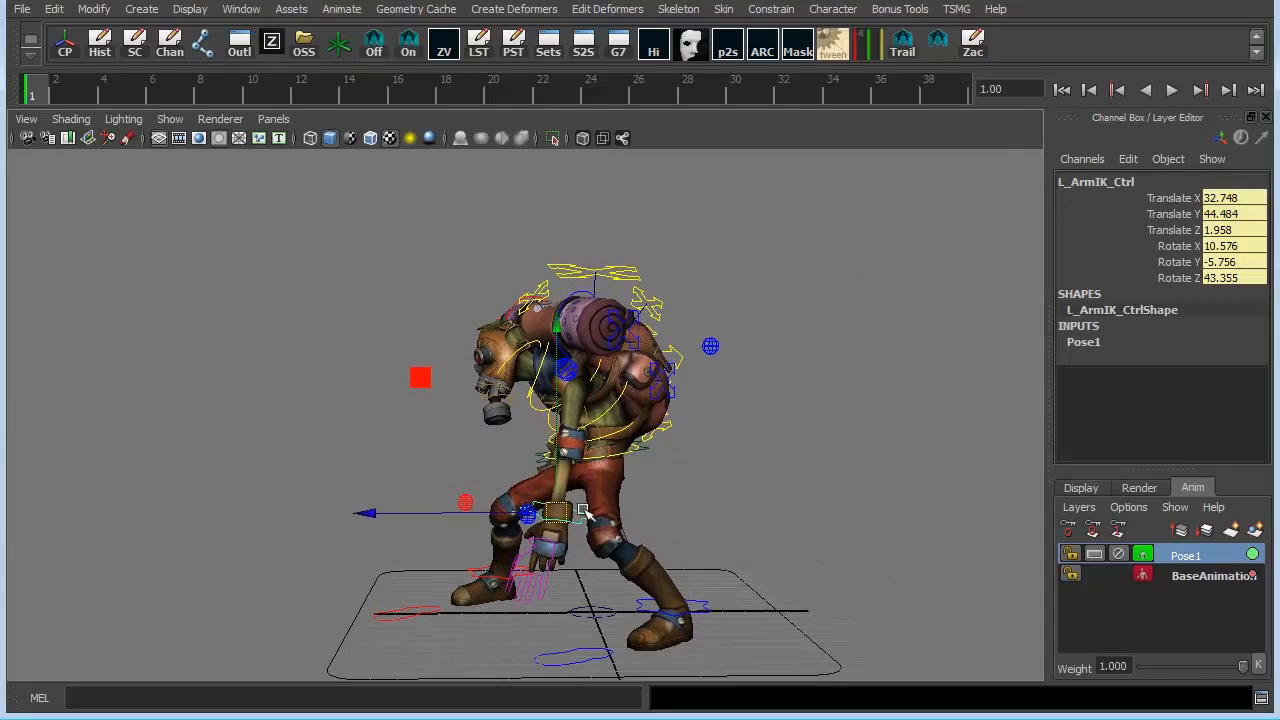
Step: Move L_ArmIK_Ctrl to a new position on Pose1 and replay to review it
left_click_drag(555, 510, 560, 517)
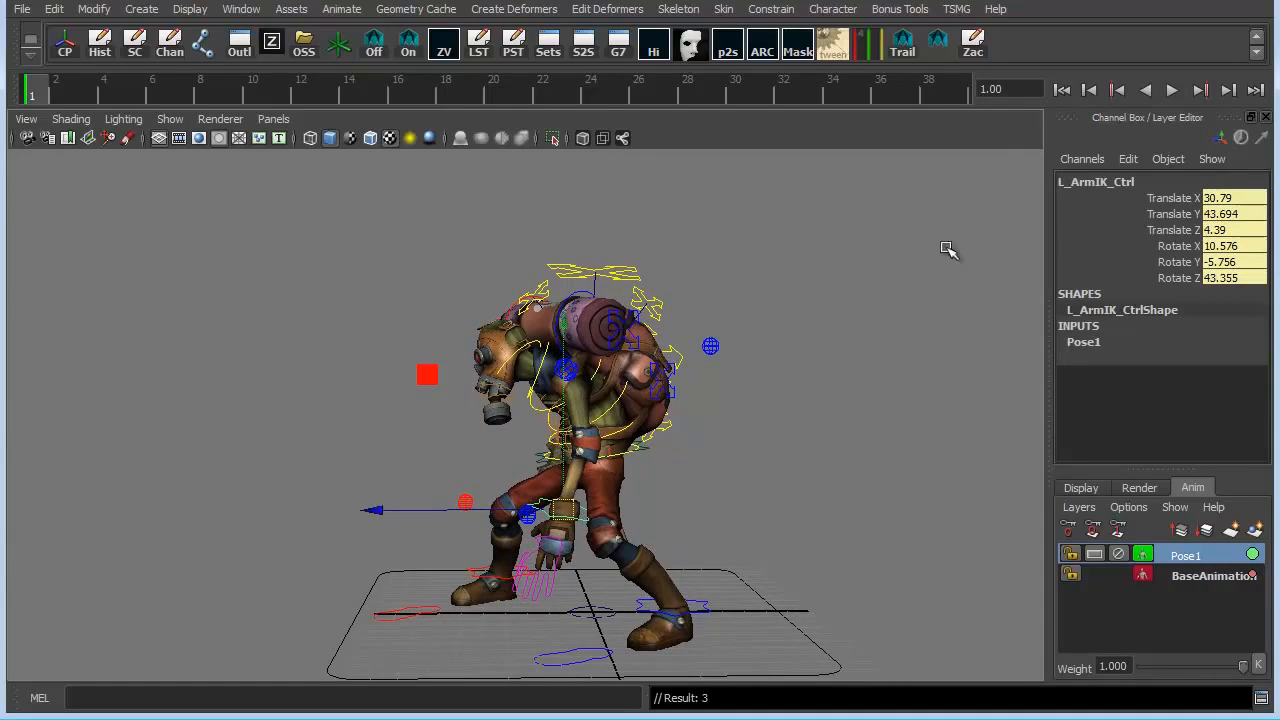
left_click(1171, 89)
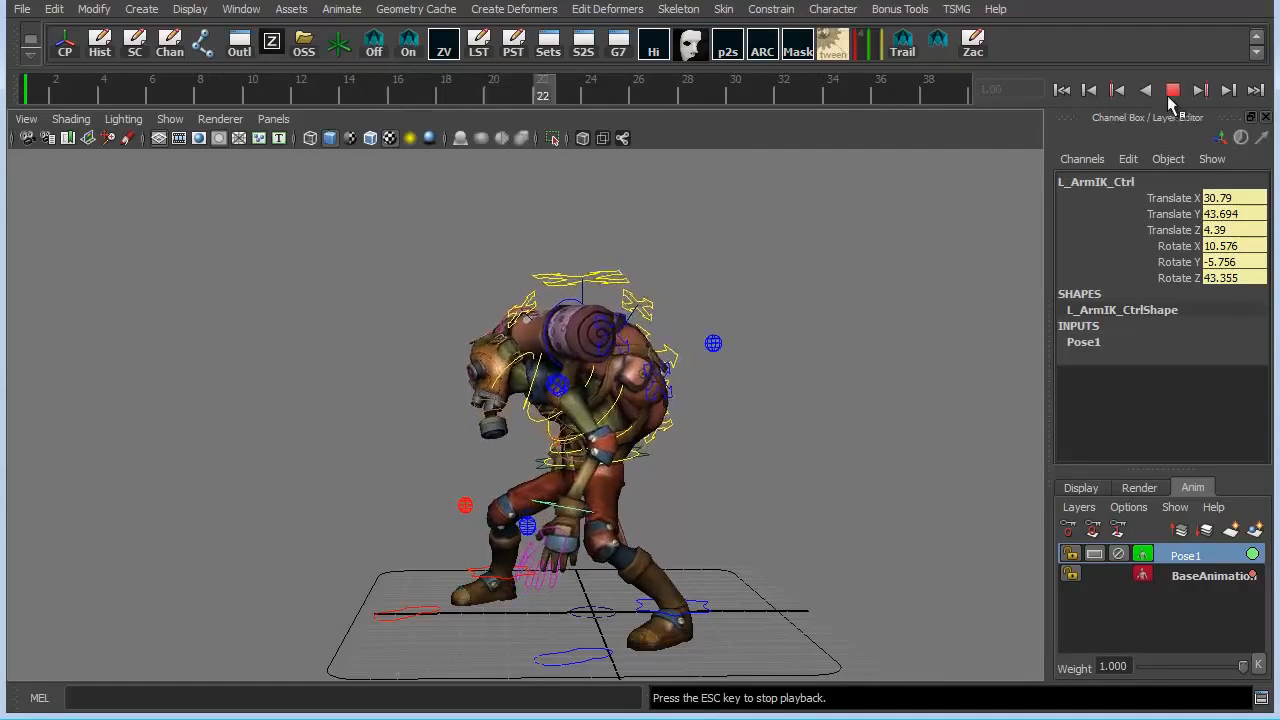
left_click(1172, 89)
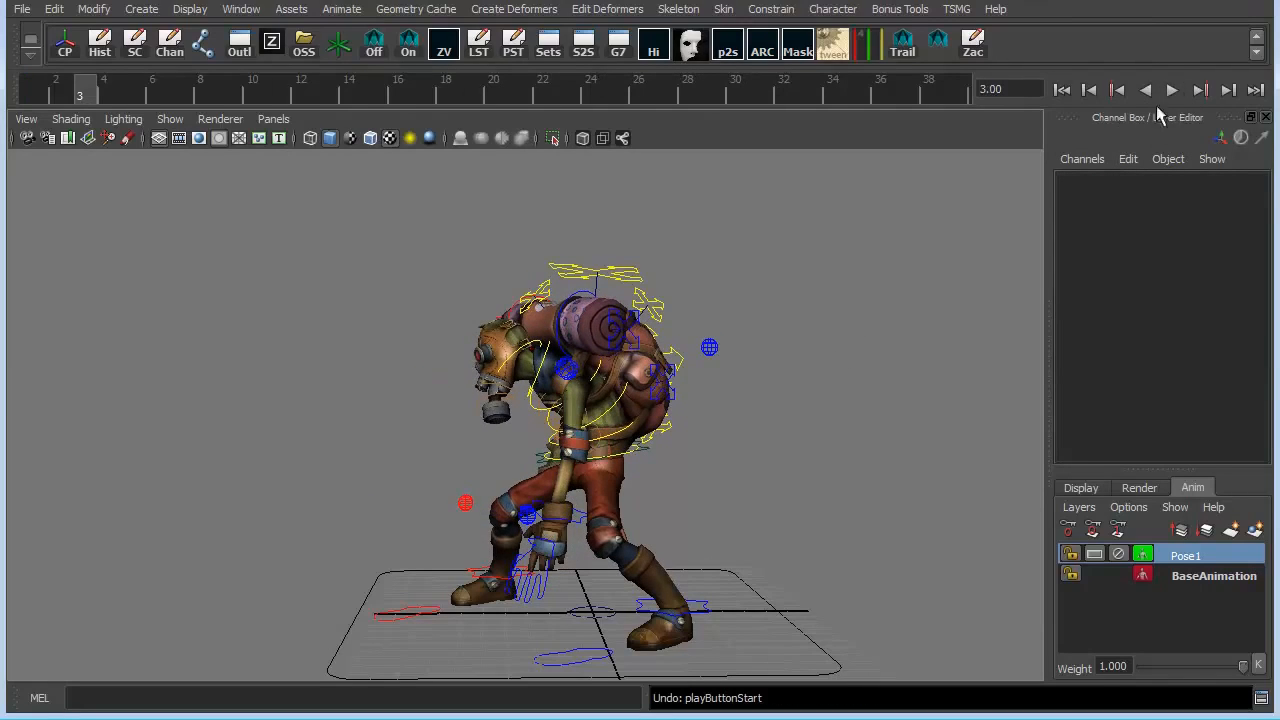
left_click(1171, 89)
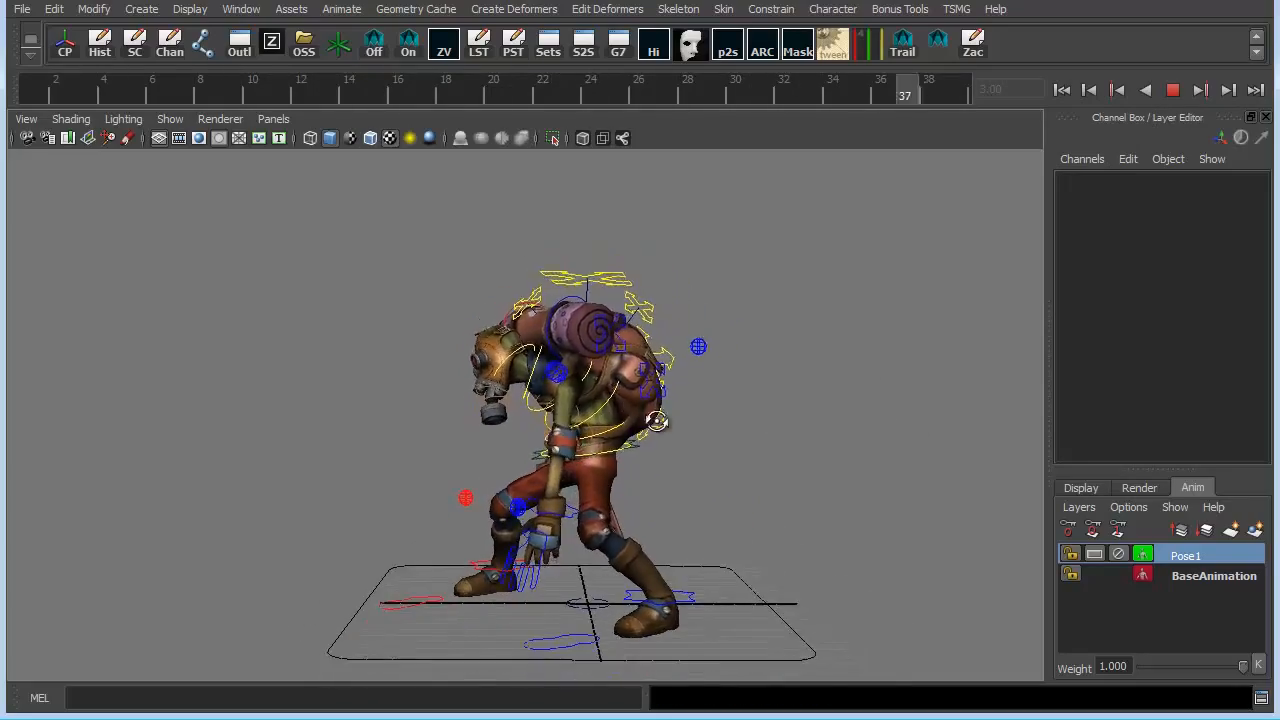
left_click(493, 89)
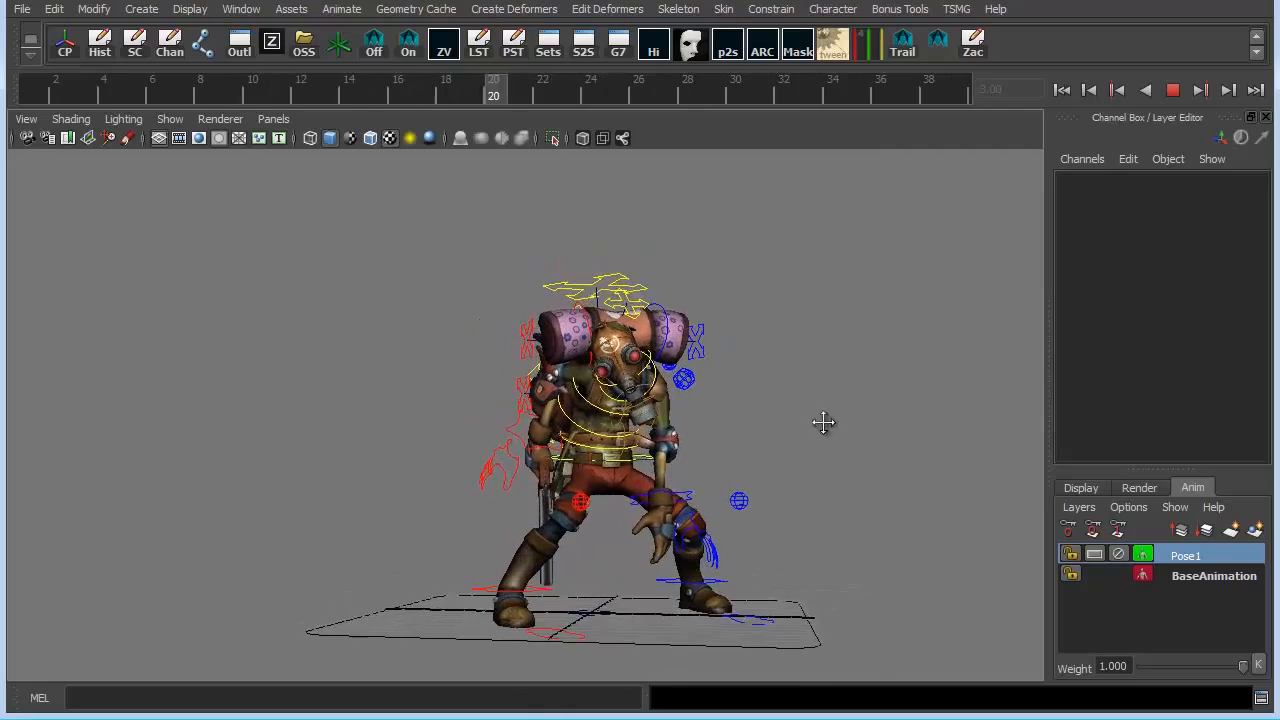
left_click(1172, 90)
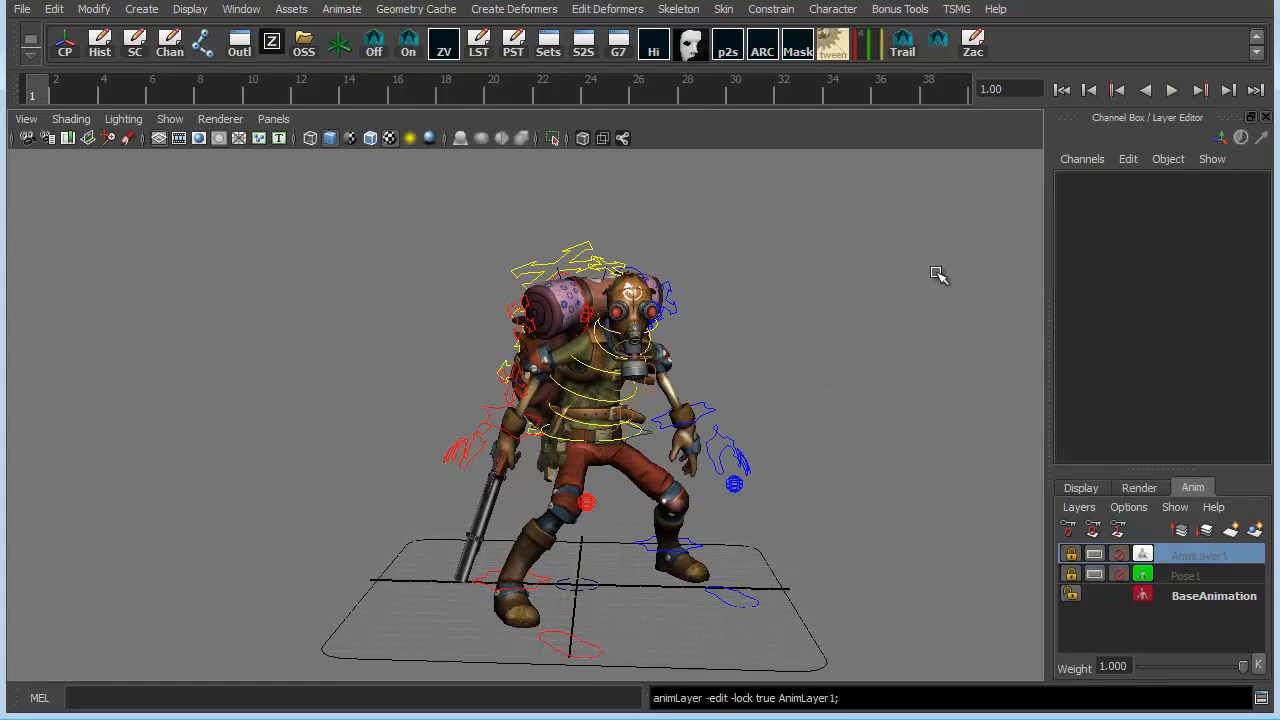
Step: Play with the new AnimLayer1, toggling Mute on Pose1 and AnimLayer1 to compare
left_click_drag(938, 275, 866, 435)
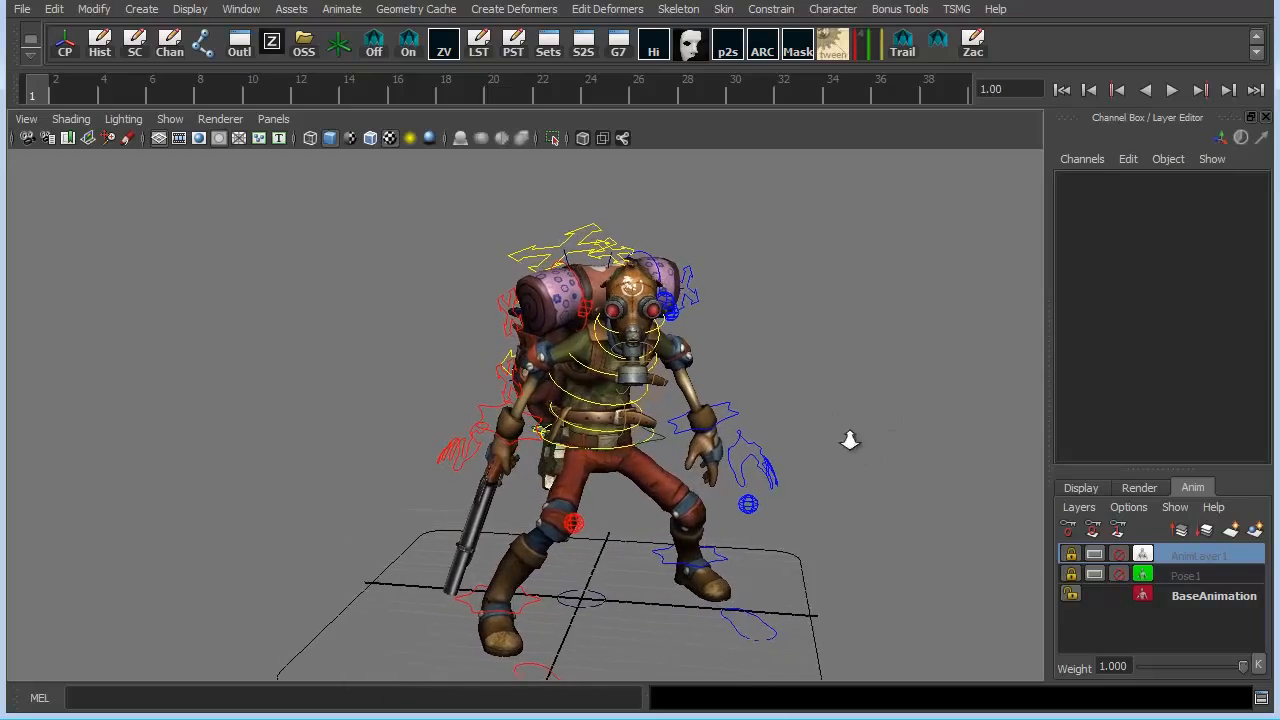
left_click(1171, 89)
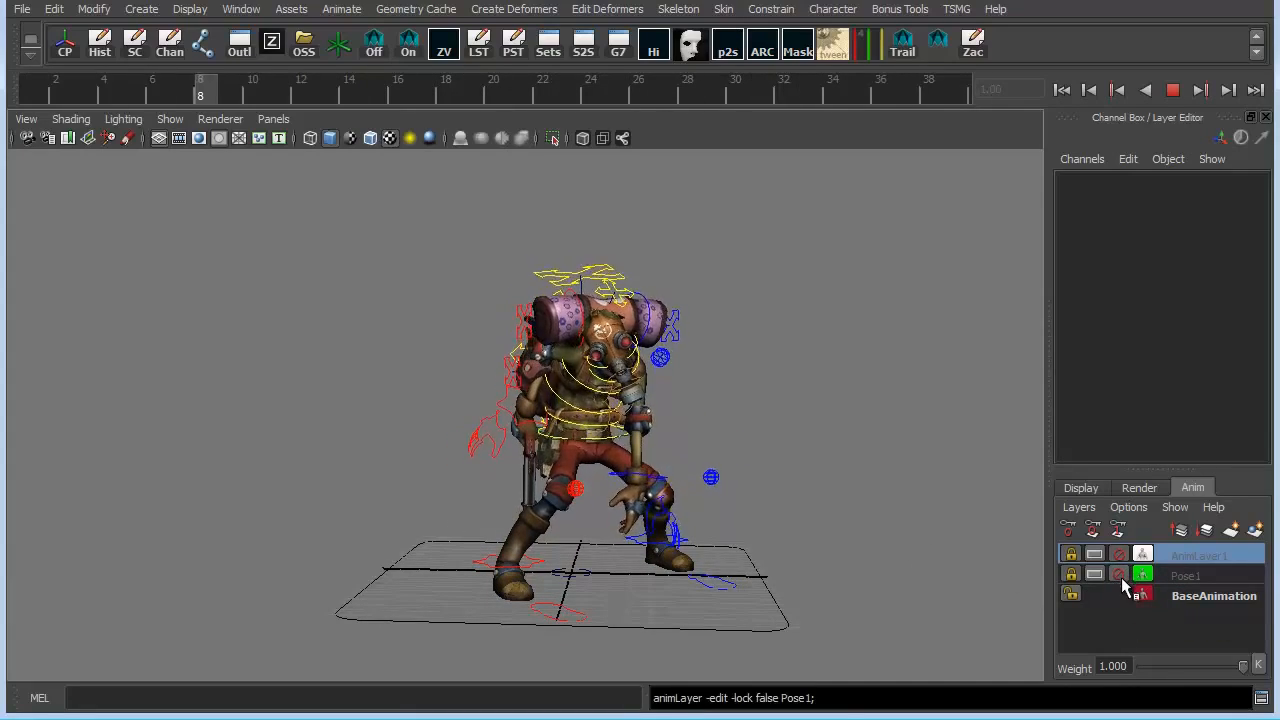
left_click(1120, 575)
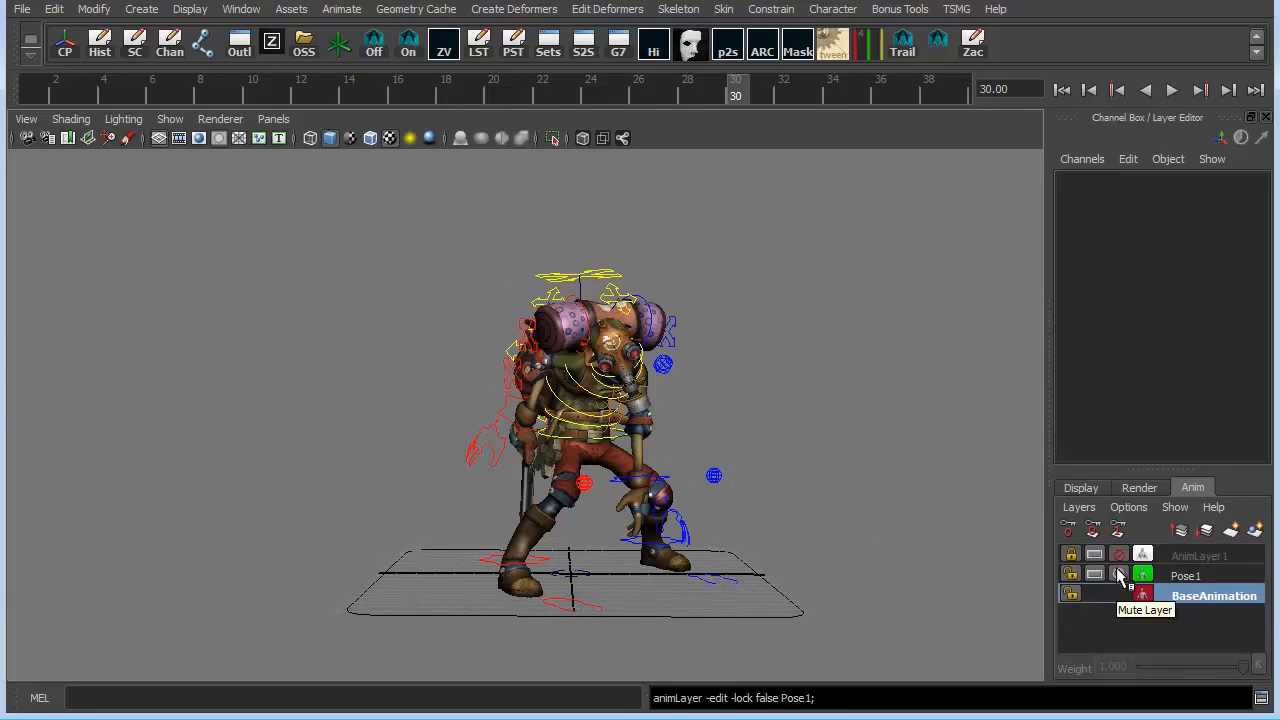
left_click(1119, 575)
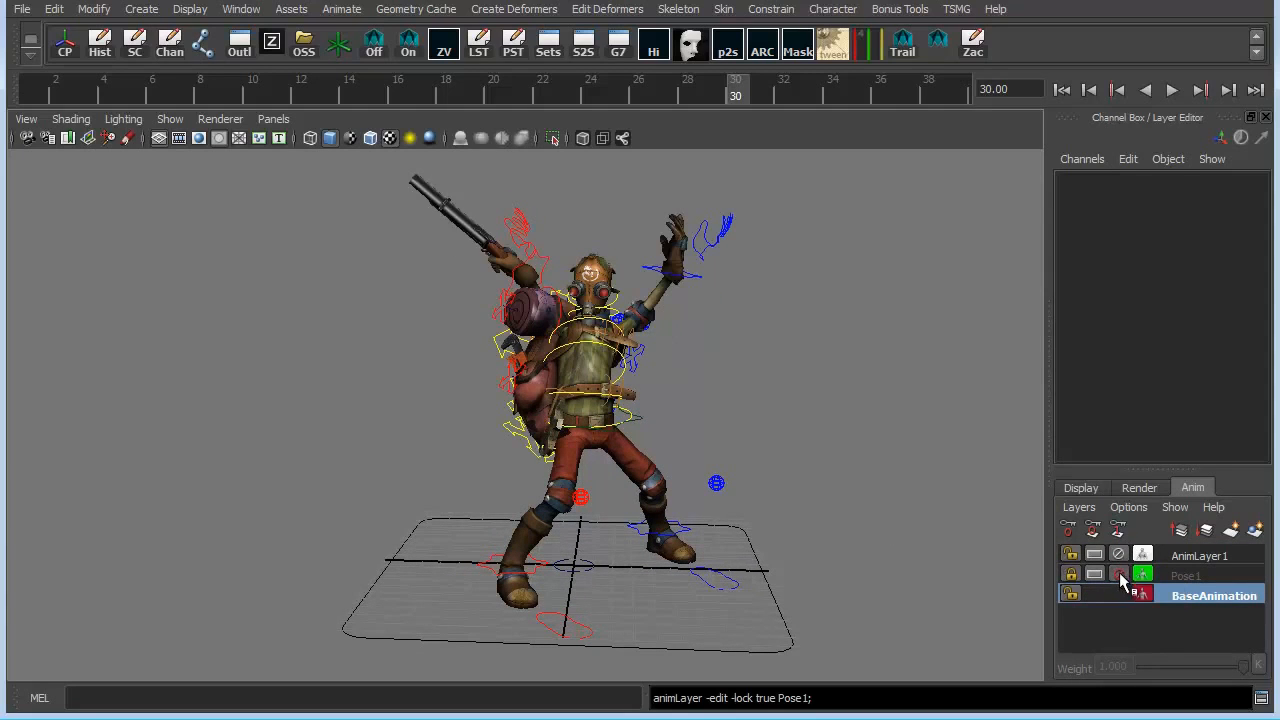
left_click(1119, 555)
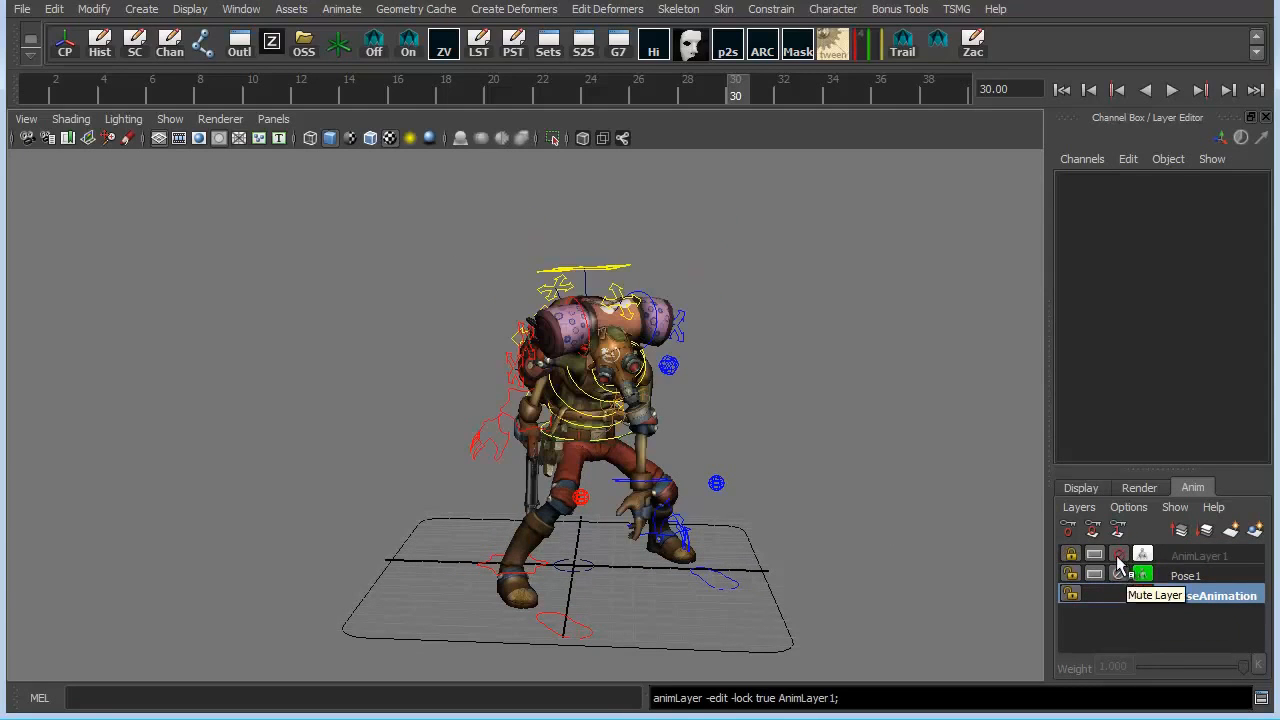
left_click(1171, 89)
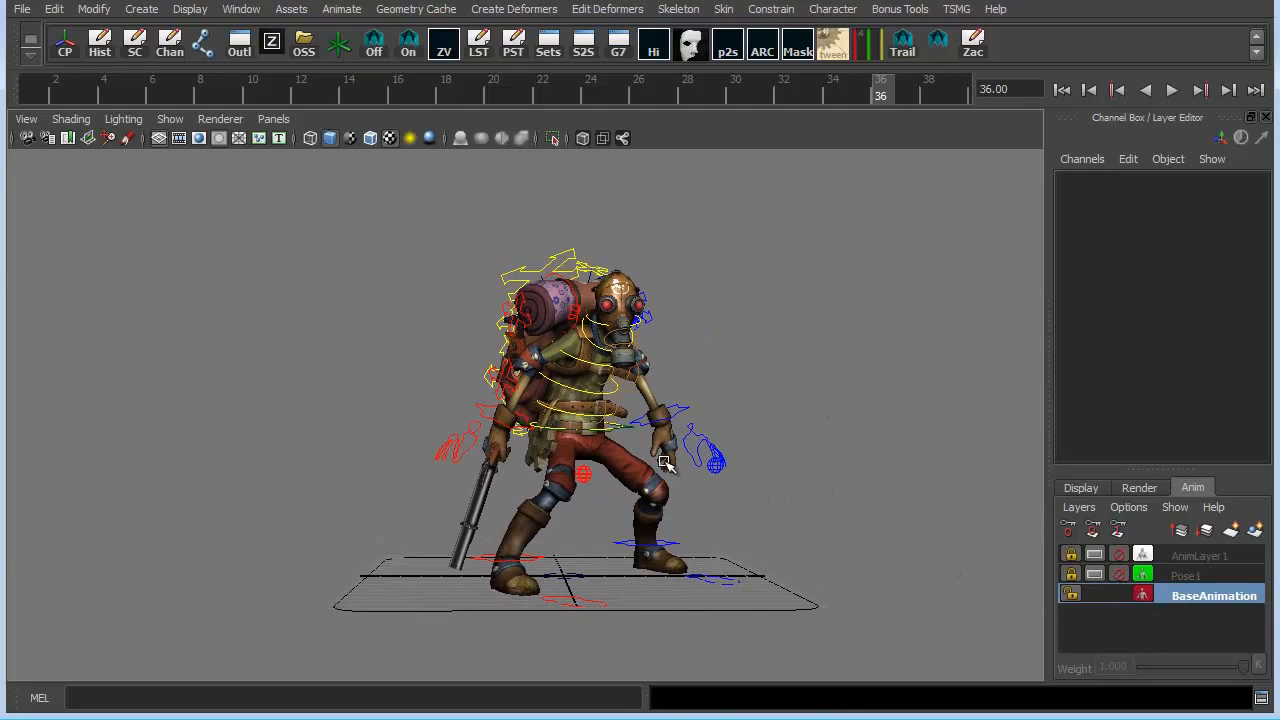
mouse_move(875, 527)
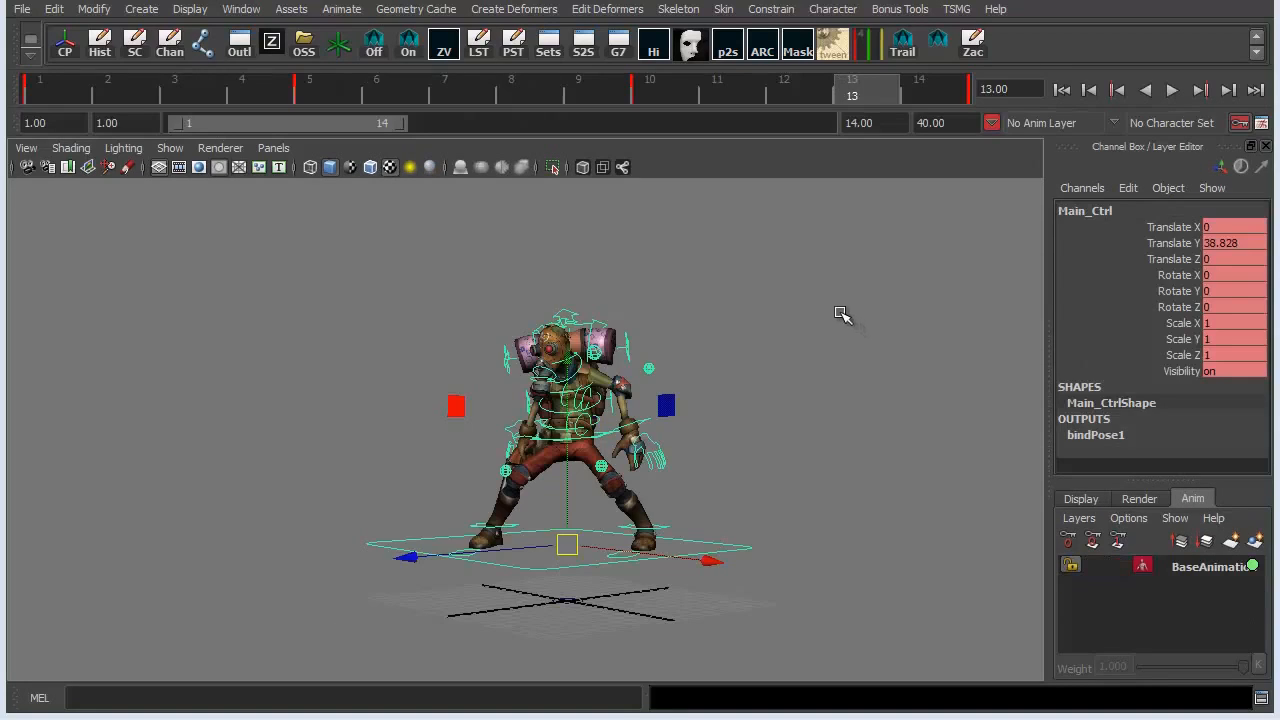
mouse_move(863, 308)
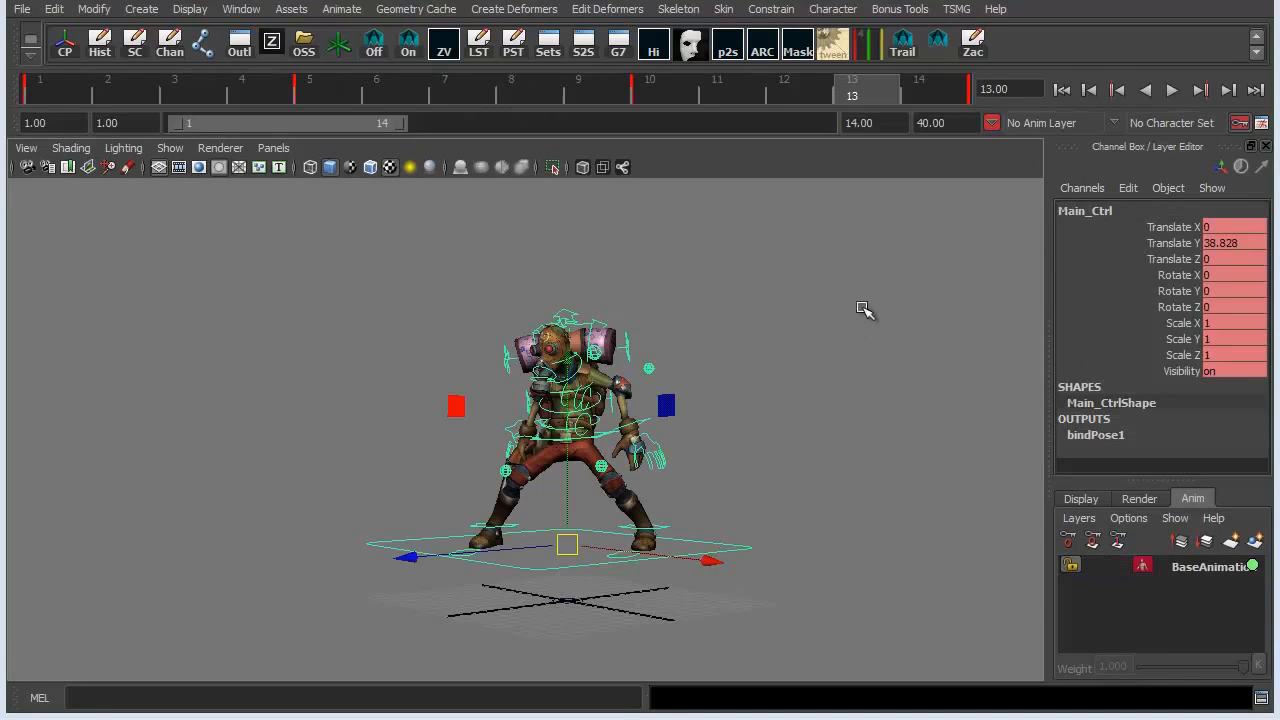
Step: Preview the BaseAnimation jump, starting and stopping playback several times
left_click(1171, 89)
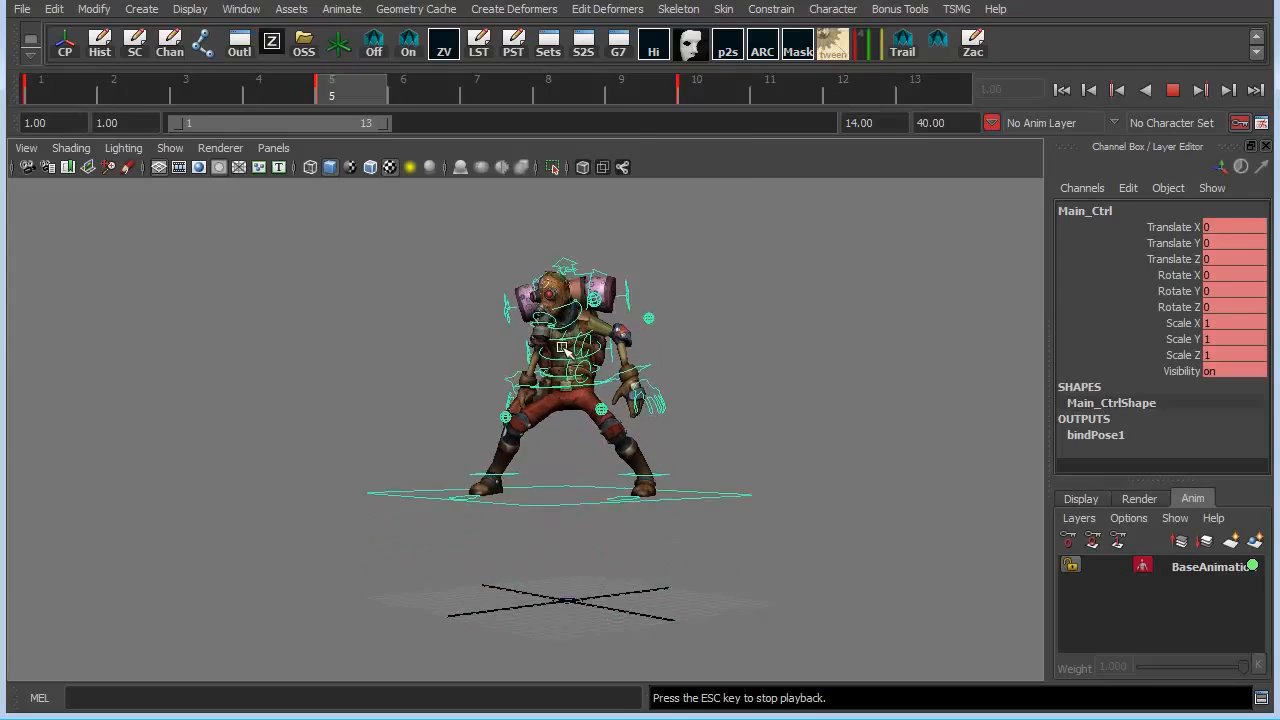
left_click(185, 88)
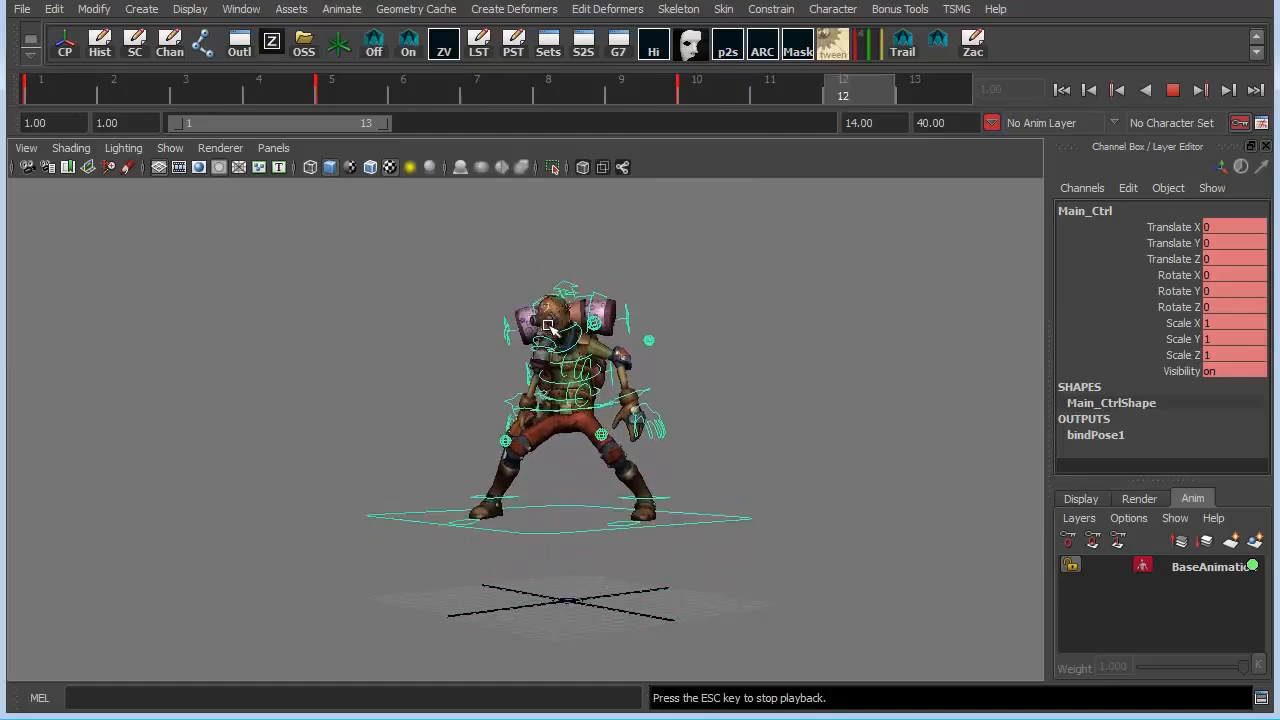
left_click(696, 88)
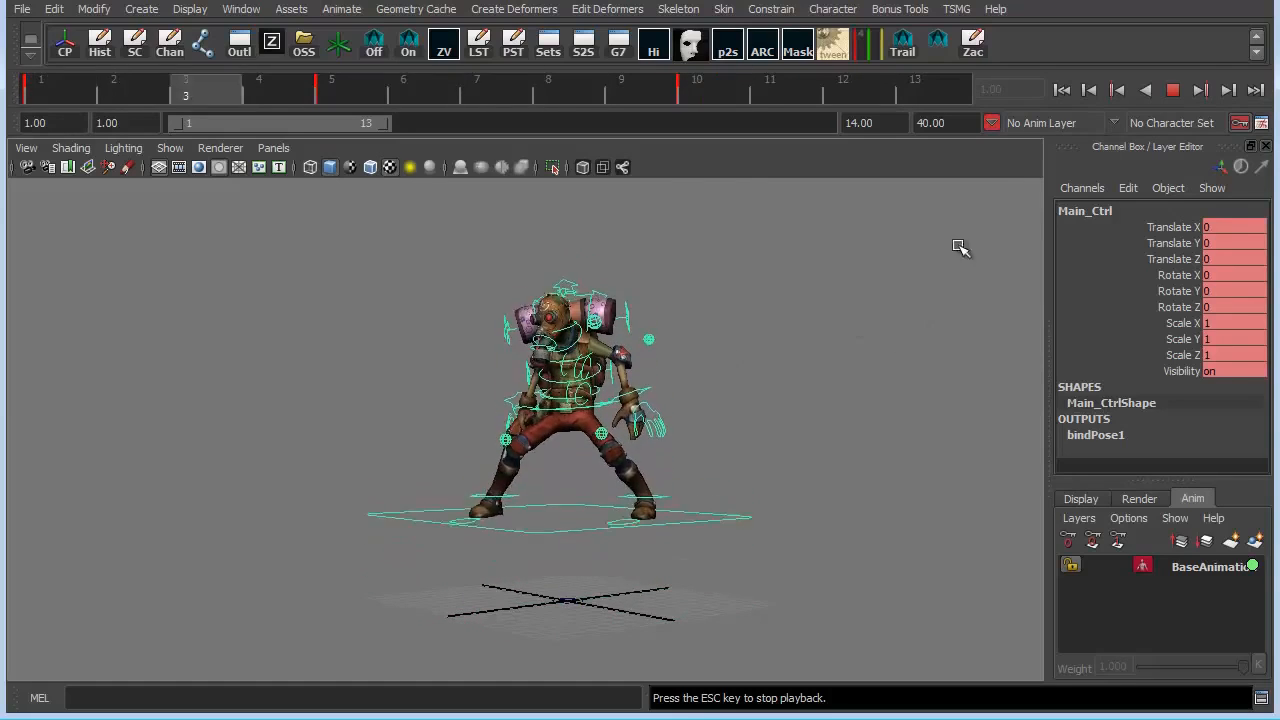
left_click(1172, 90)
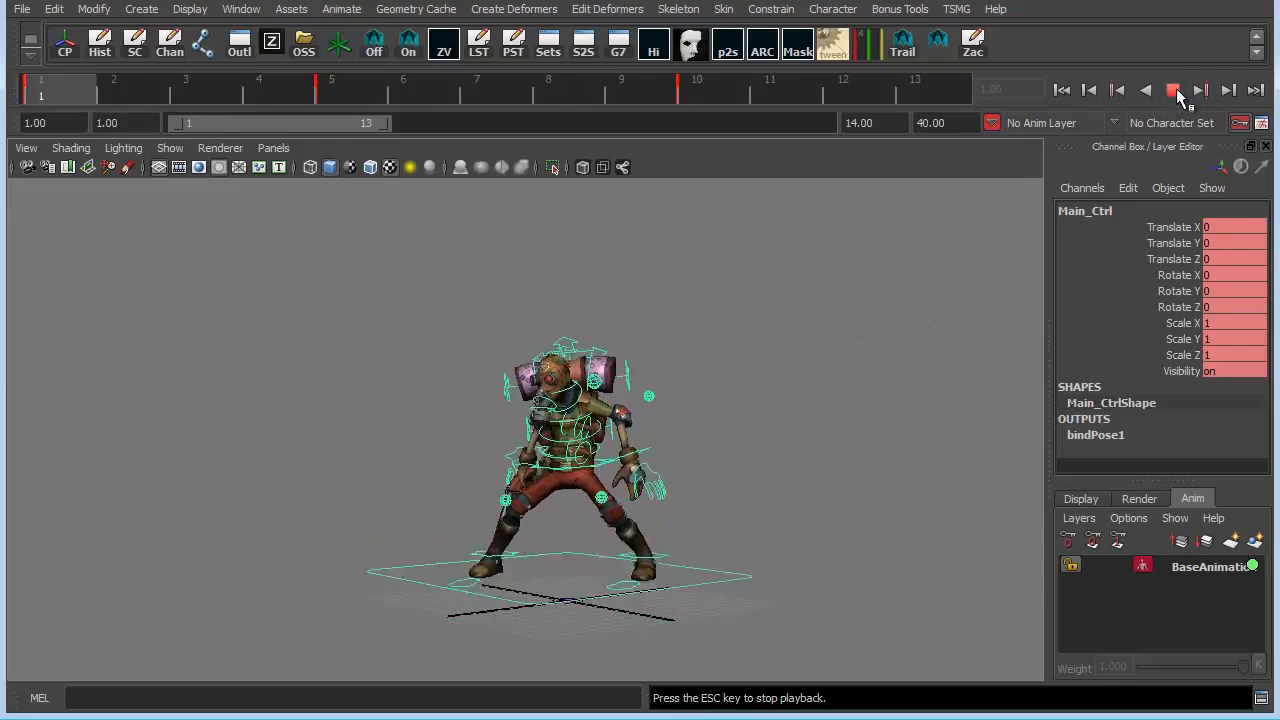
left_click(1172, 89)
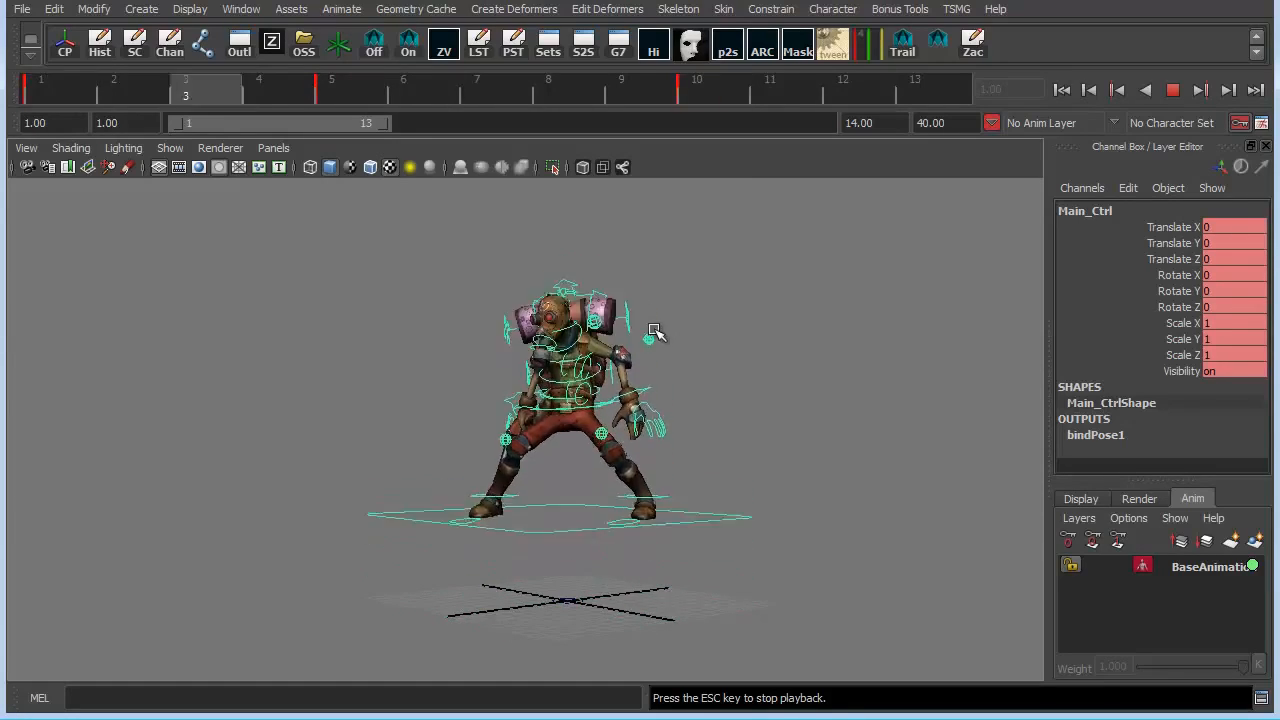
left_click(1172, 89)
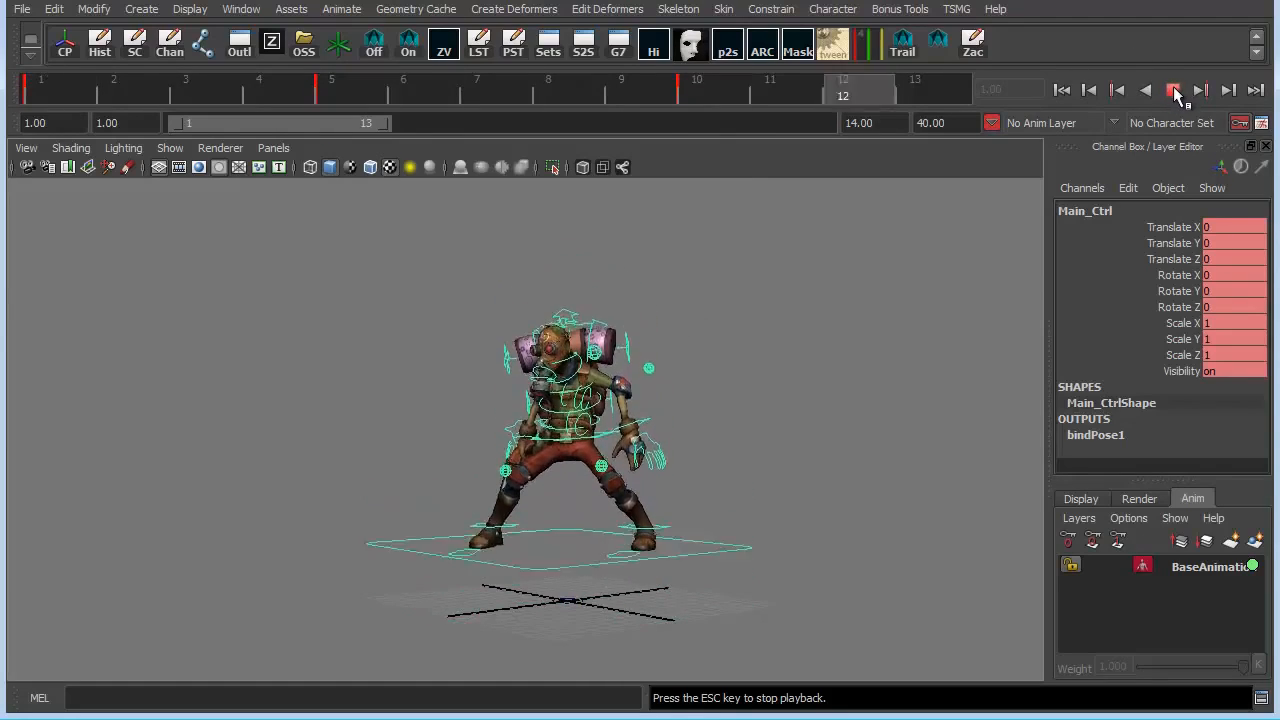
left_click(1174, 90)
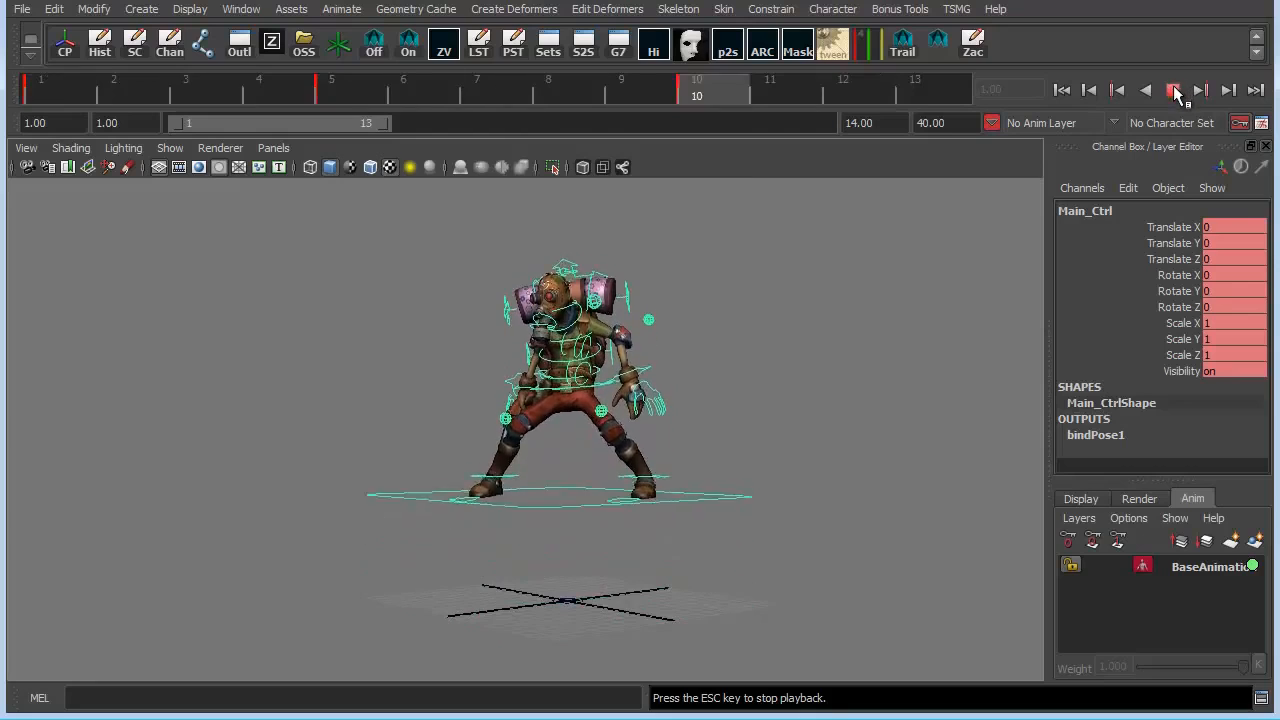
left_click(1174, 90)
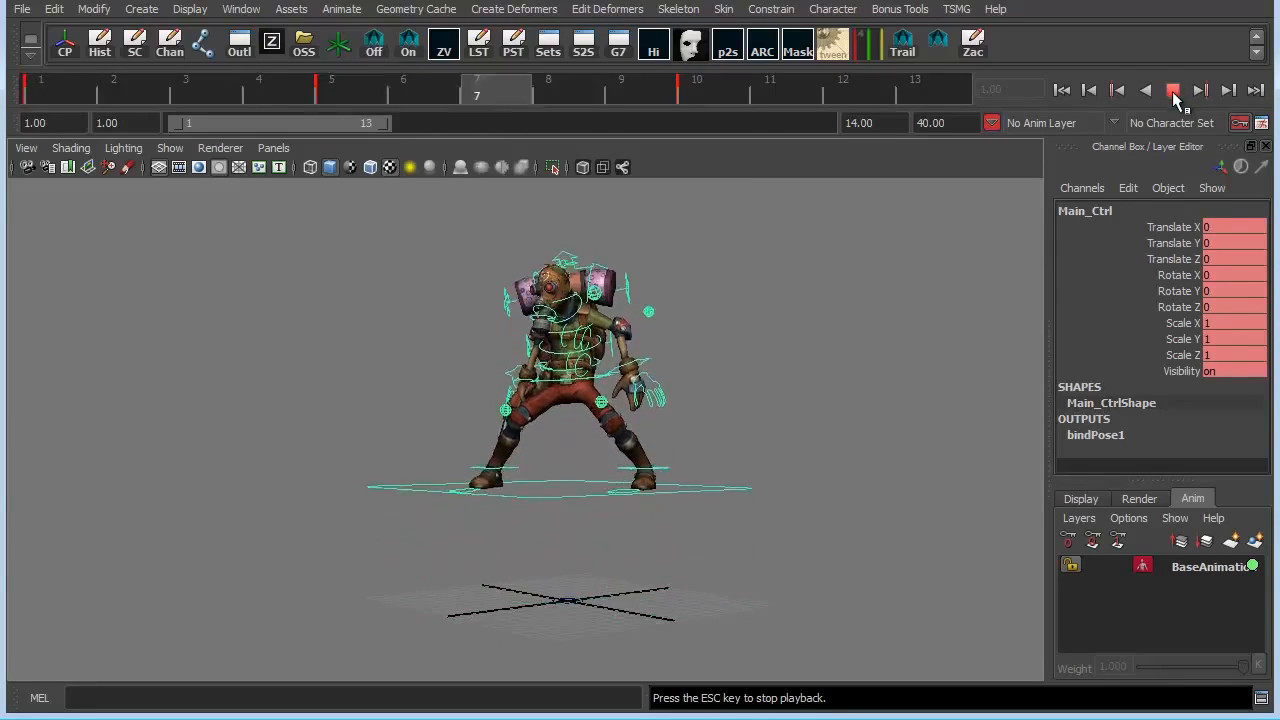
left_click(1173, 90)
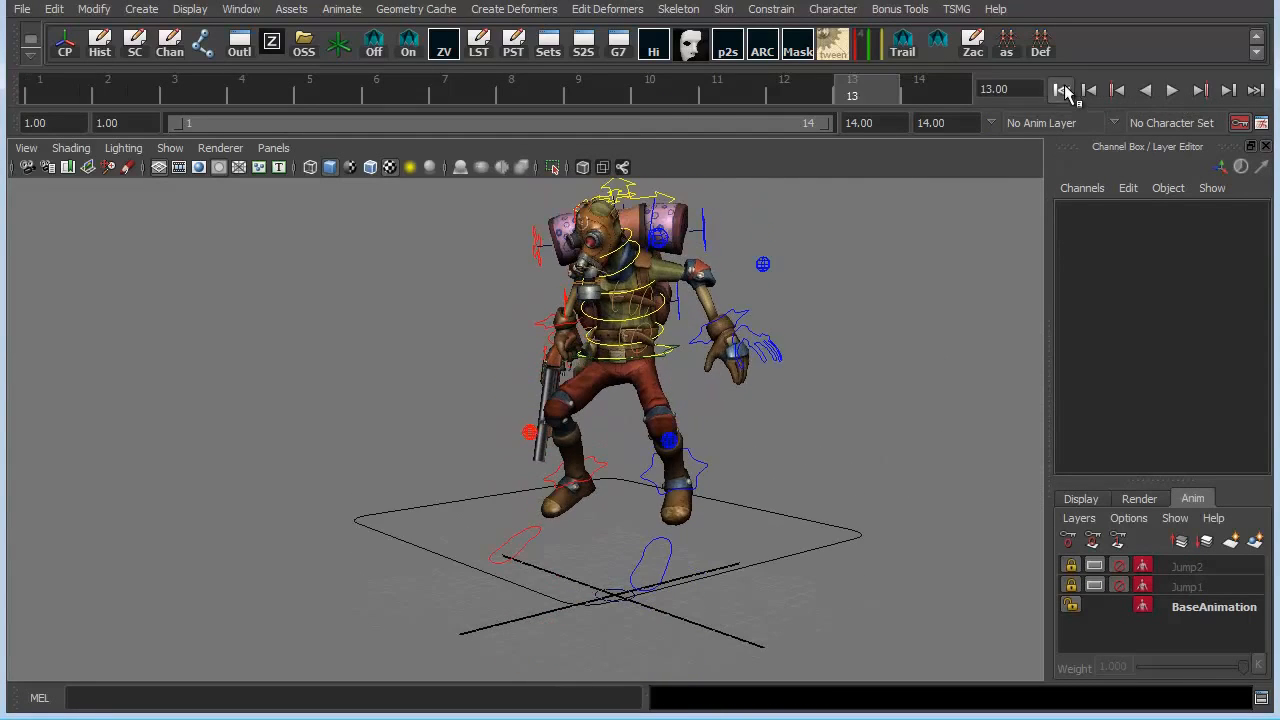
Step: From frame 1, activate the Jump1 layer and play back its jump motion
left_click(1061, 89)
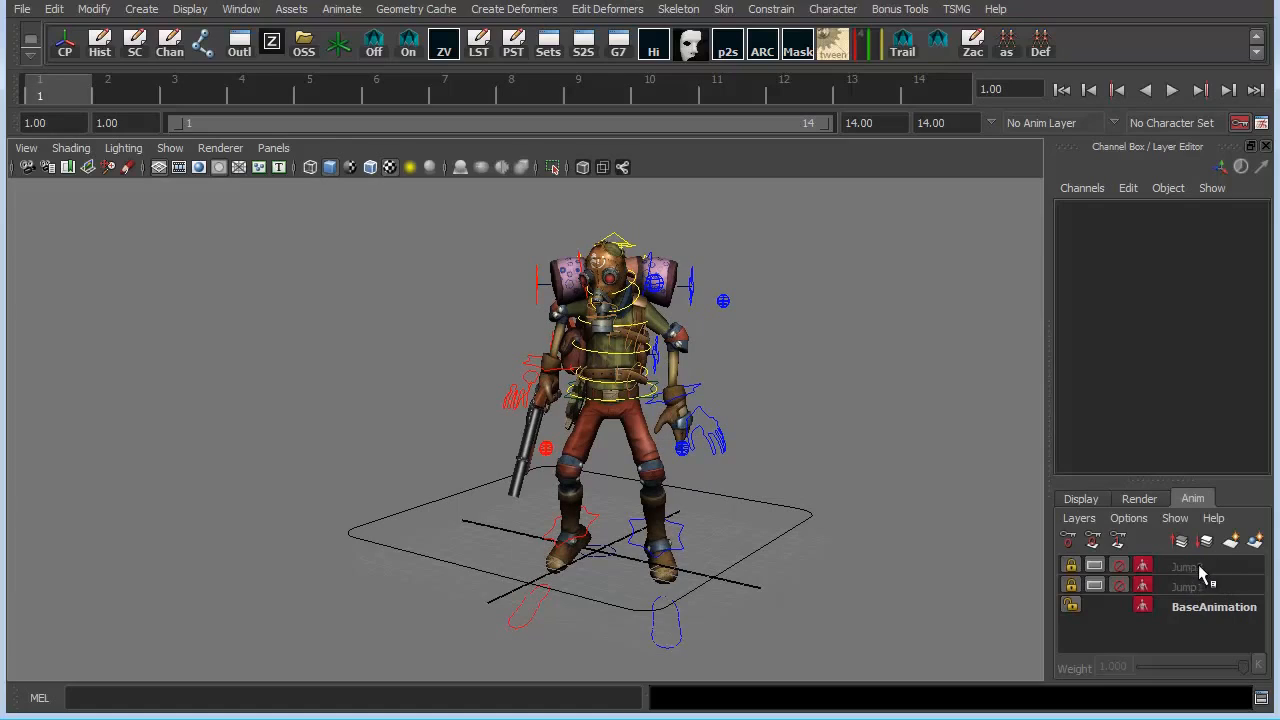
left_click(1170, 89)
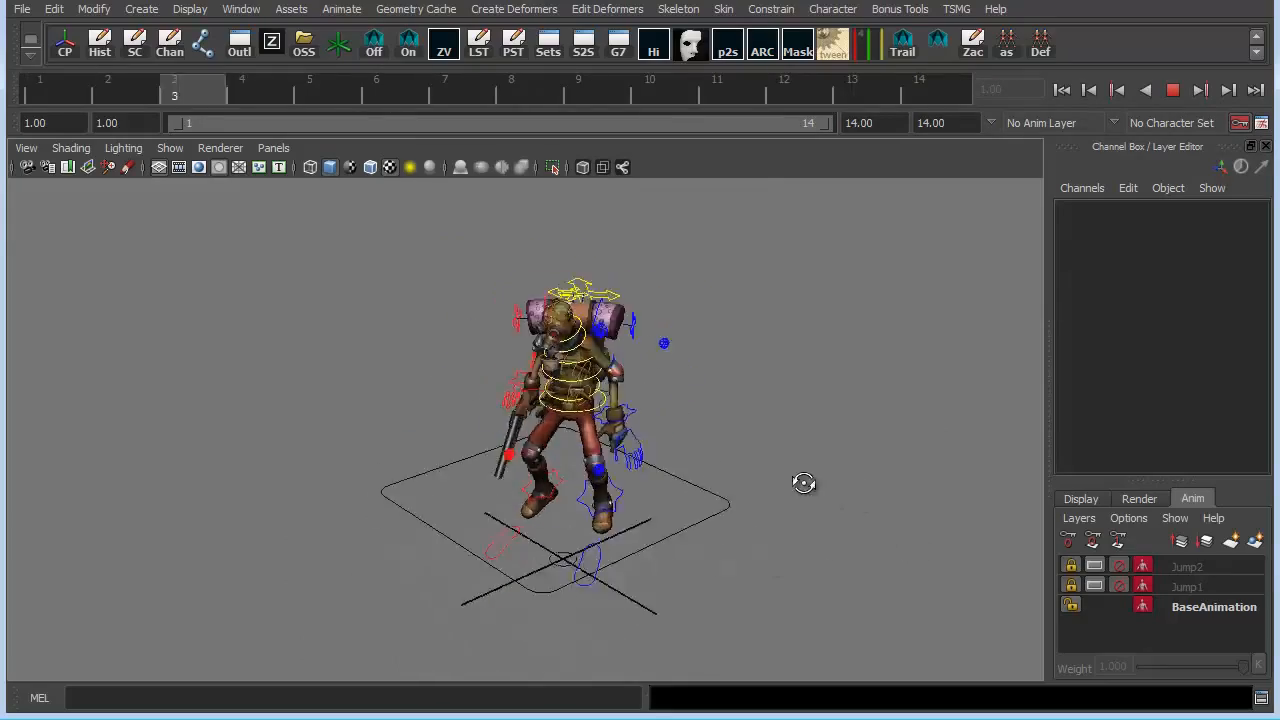
left_click(578, 88)
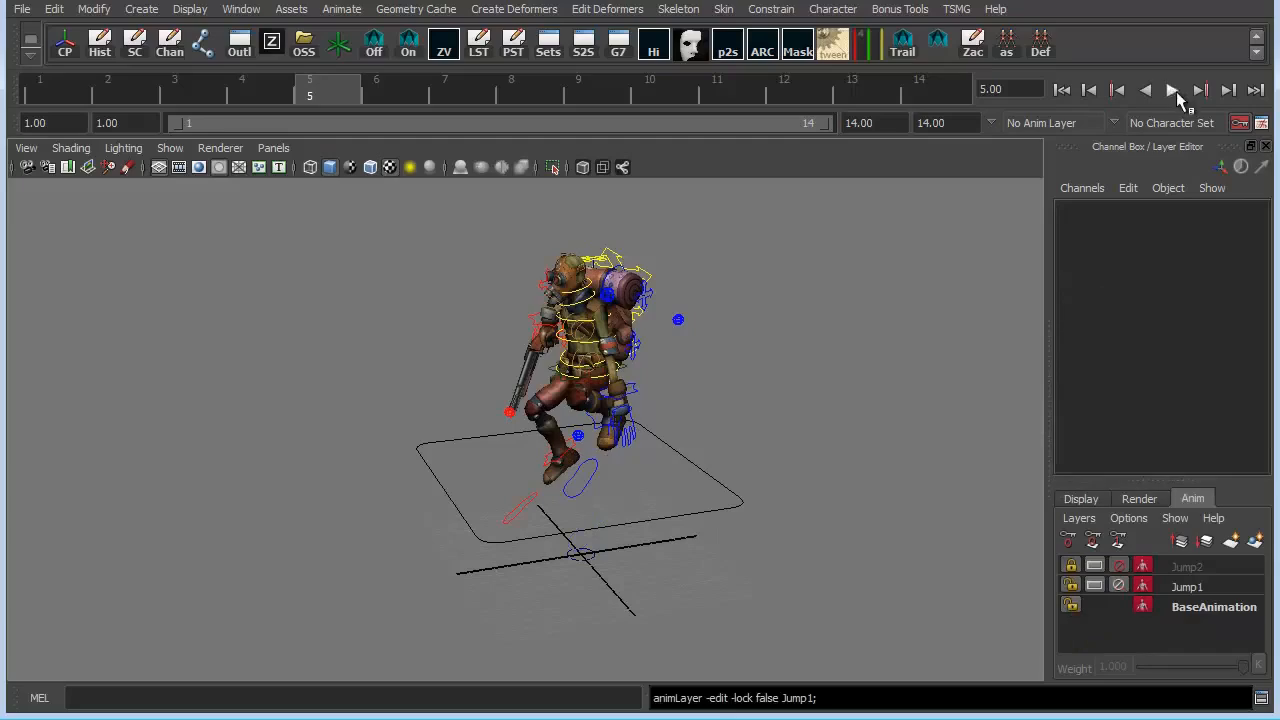
left_click(1171, 89)
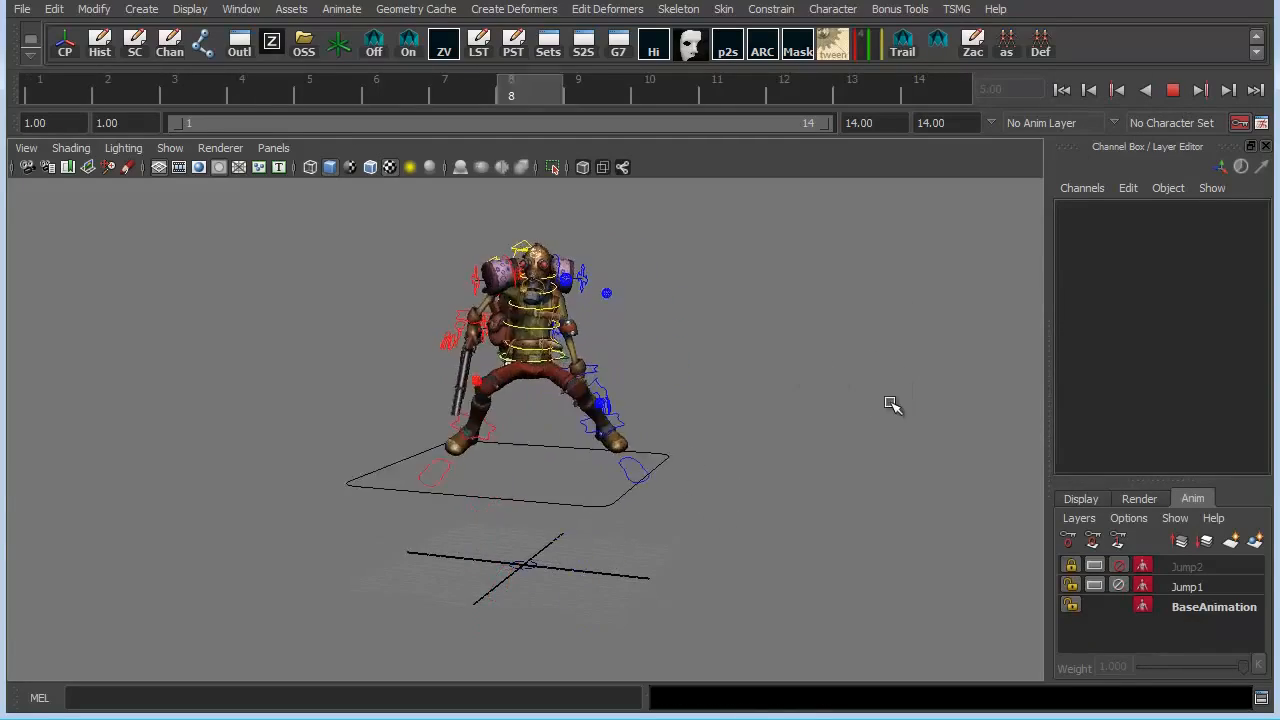
left_click(1119, 585)
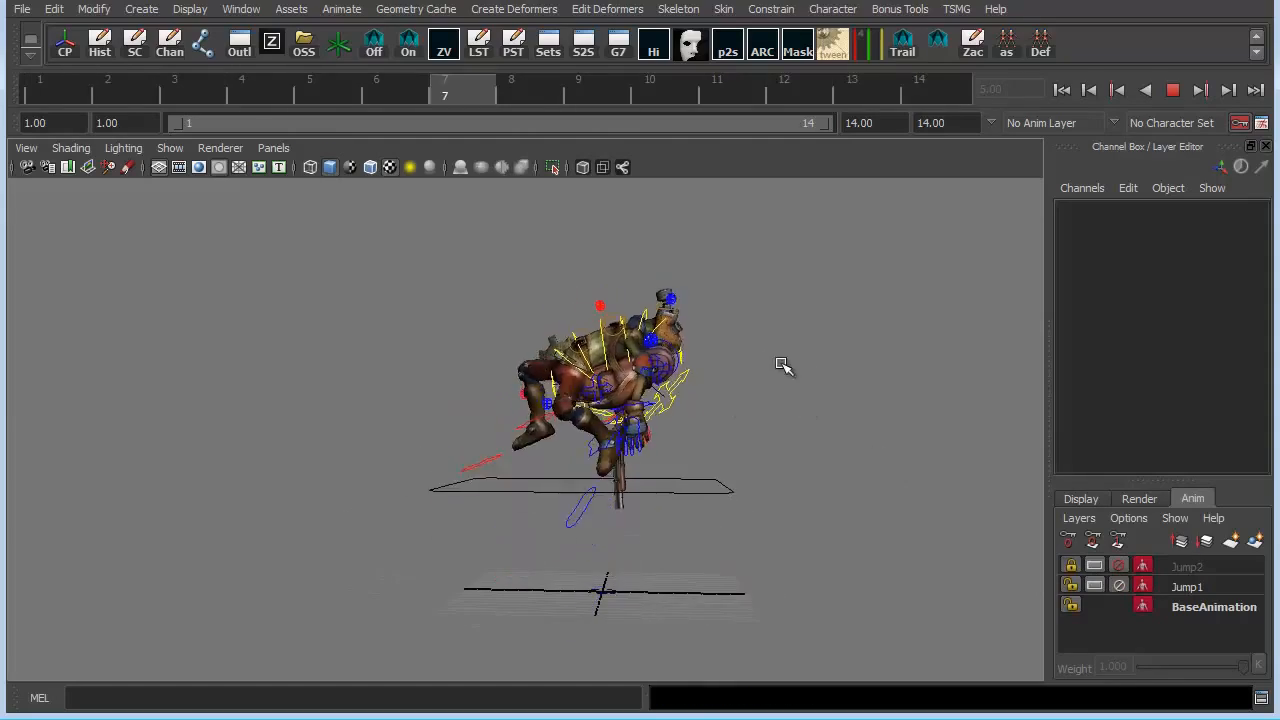
left_click(851, 95)
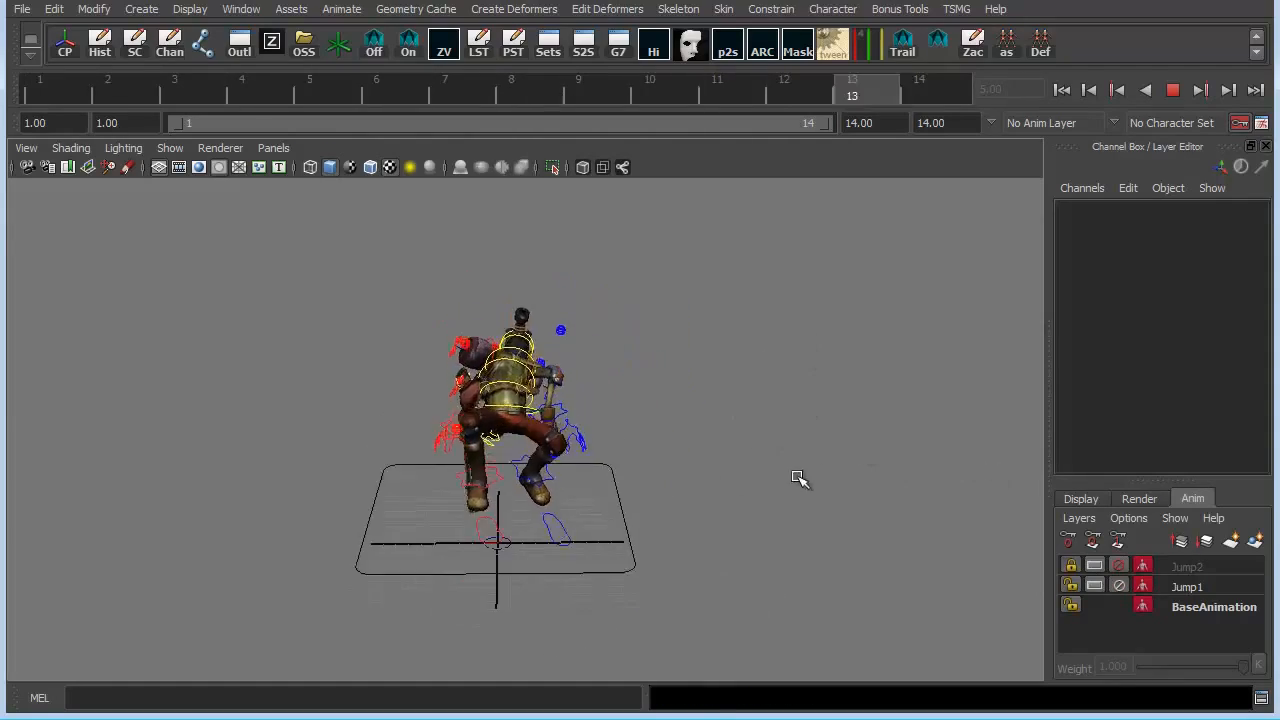
left_click(1172, 89)
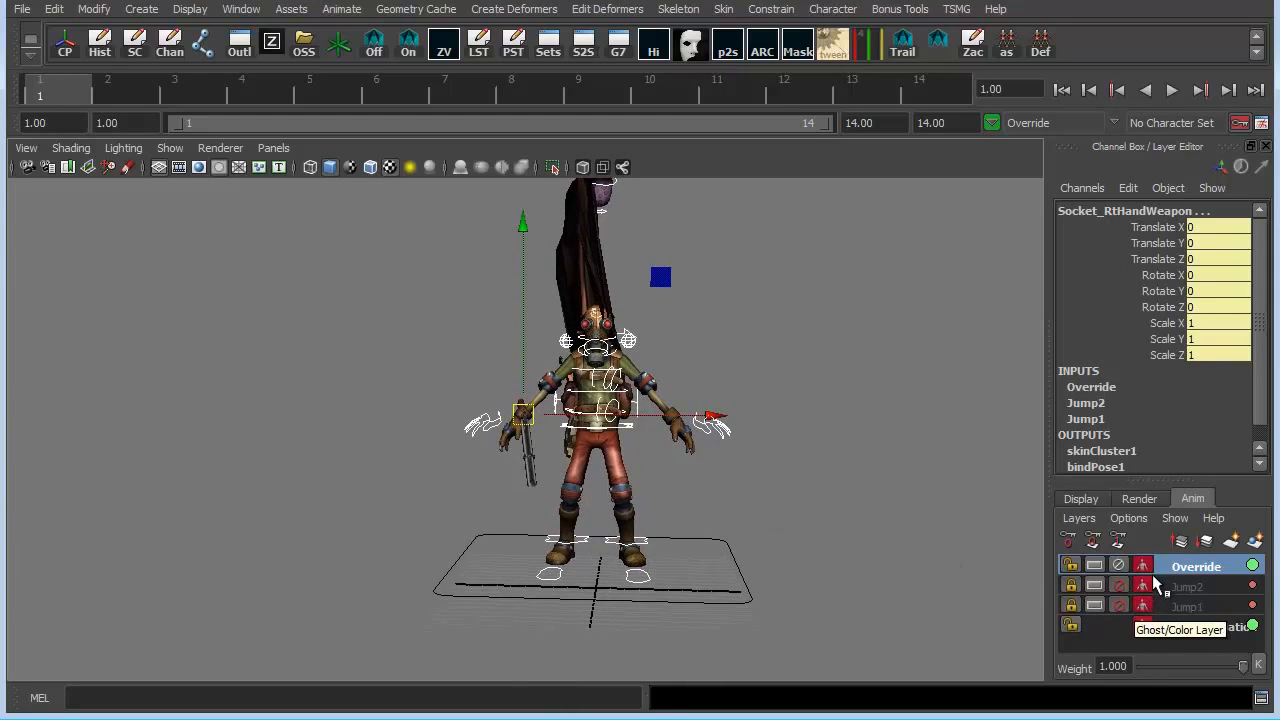
Step: Lock the Override layer in the Anim Layer Editor
left_click(1070, 566)
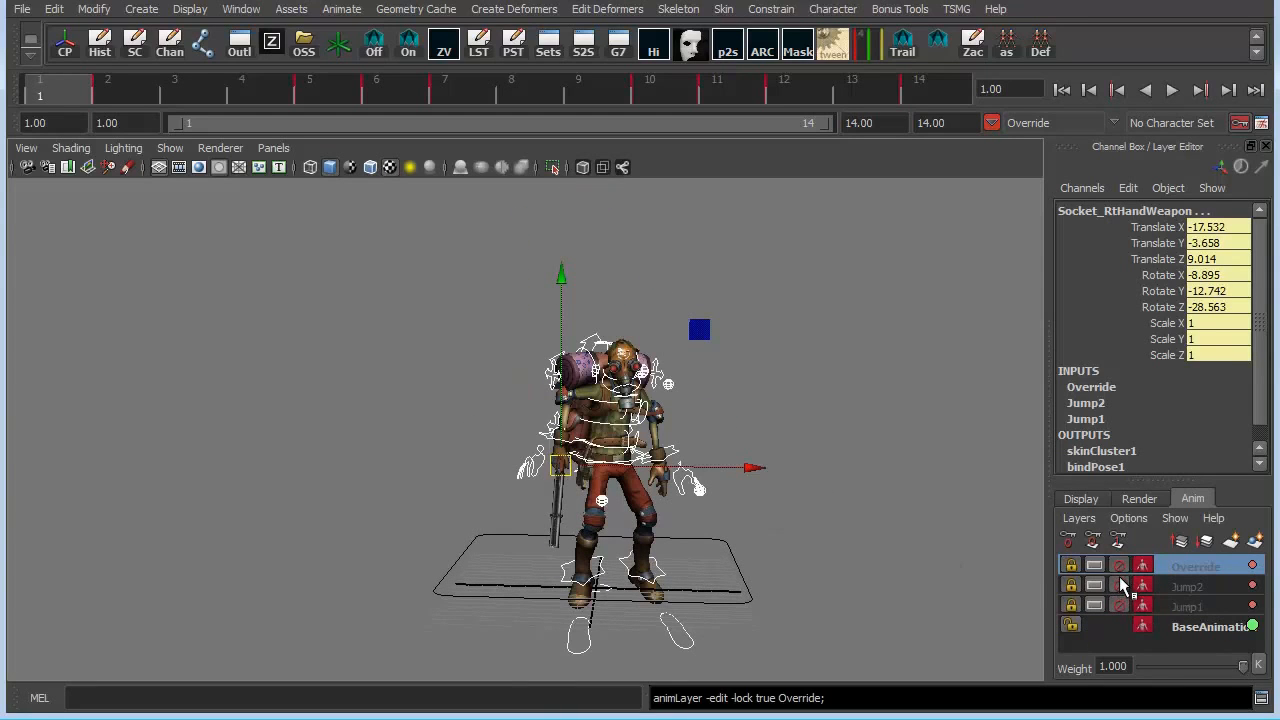
mouse_move(1120, 586)
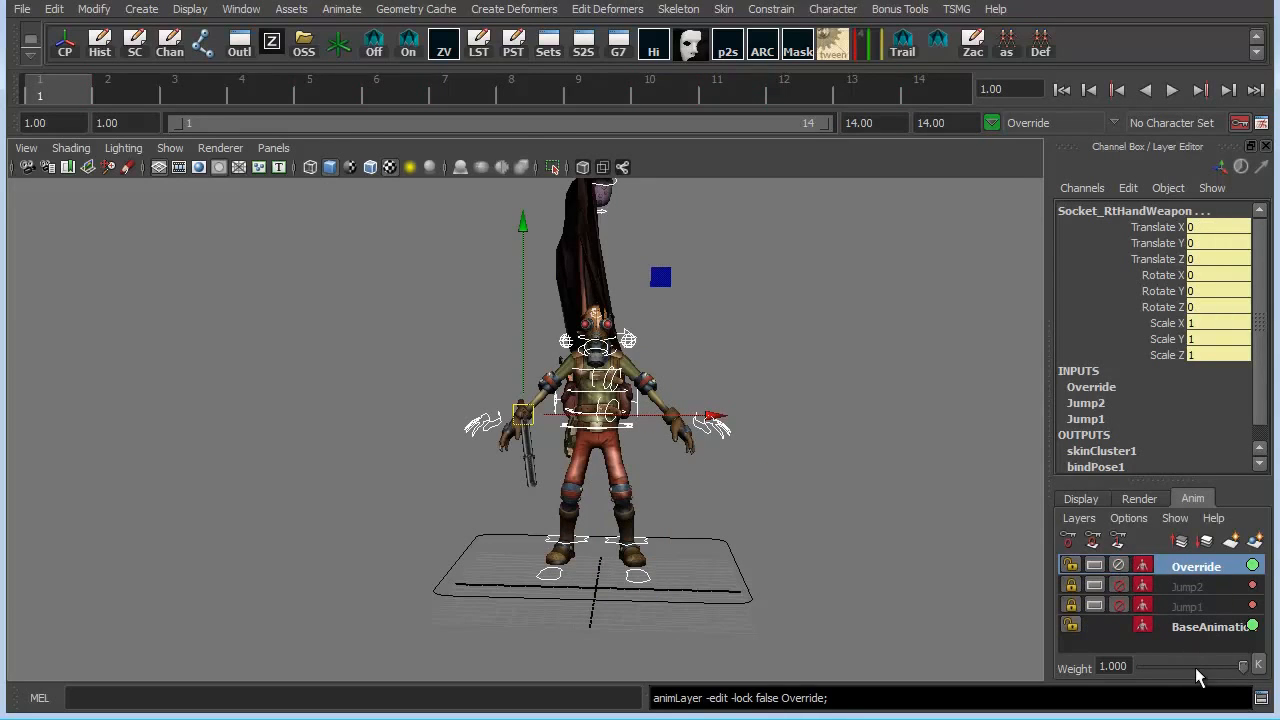
mouse_move(1119, 566)
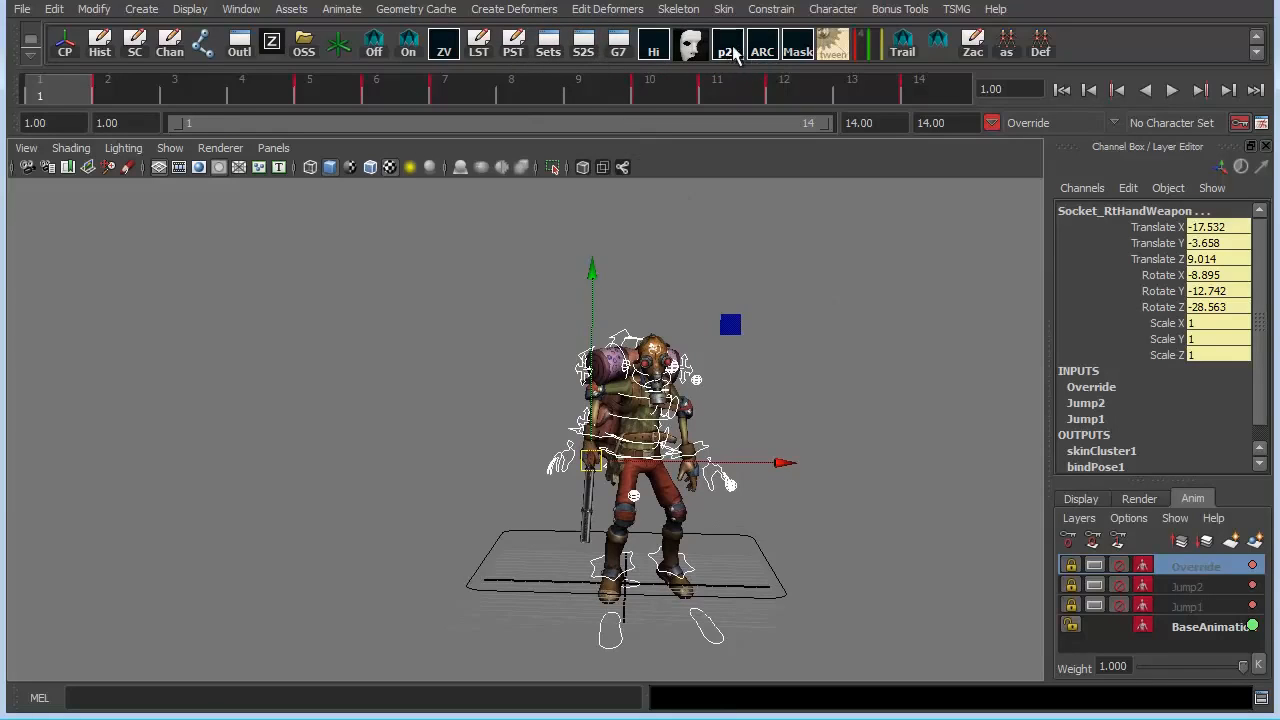
Step: Save the current pose as a 'Pose' shelf button, apply it, and return to frame 1
left_click(727, 47)
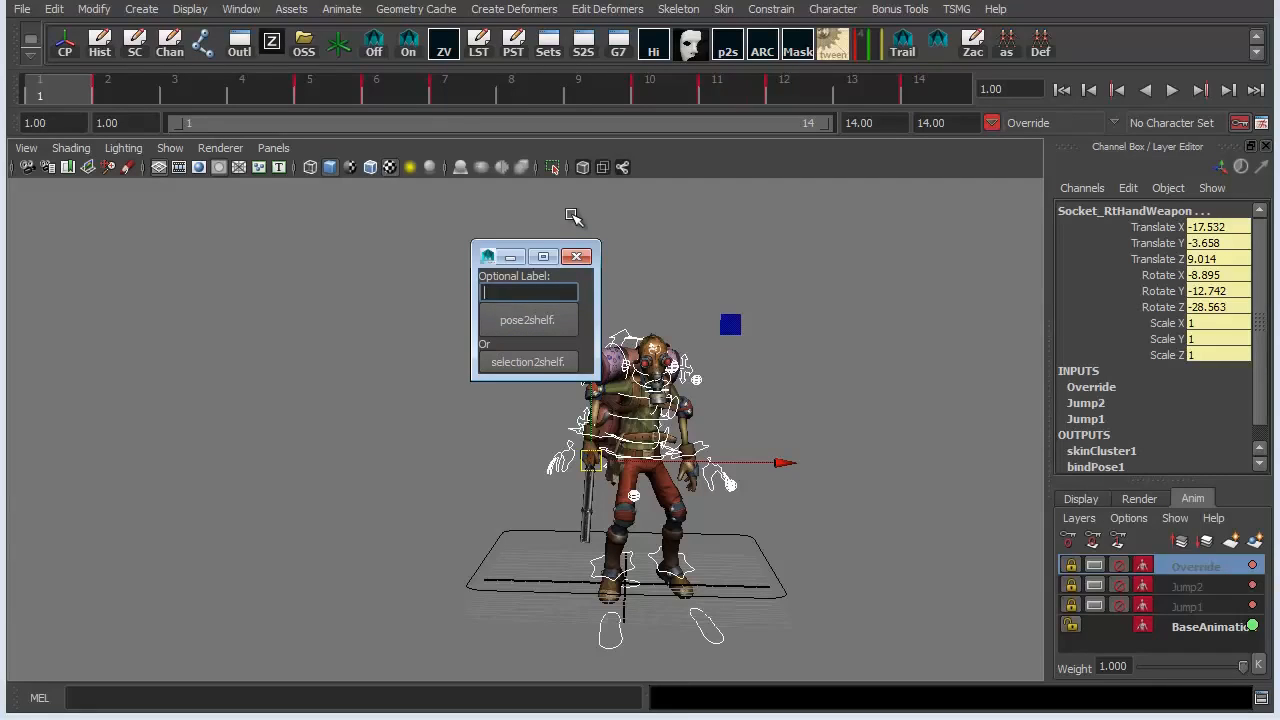
type("Pose")
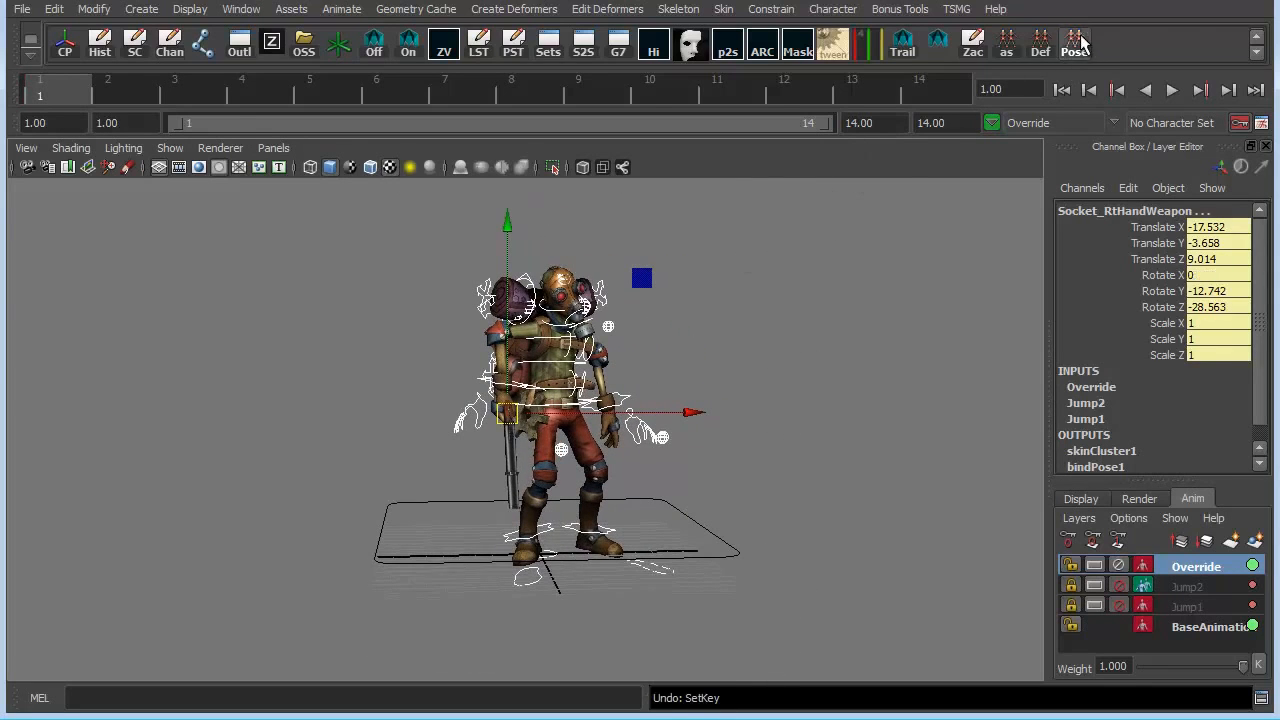
left_click(1227, 90)
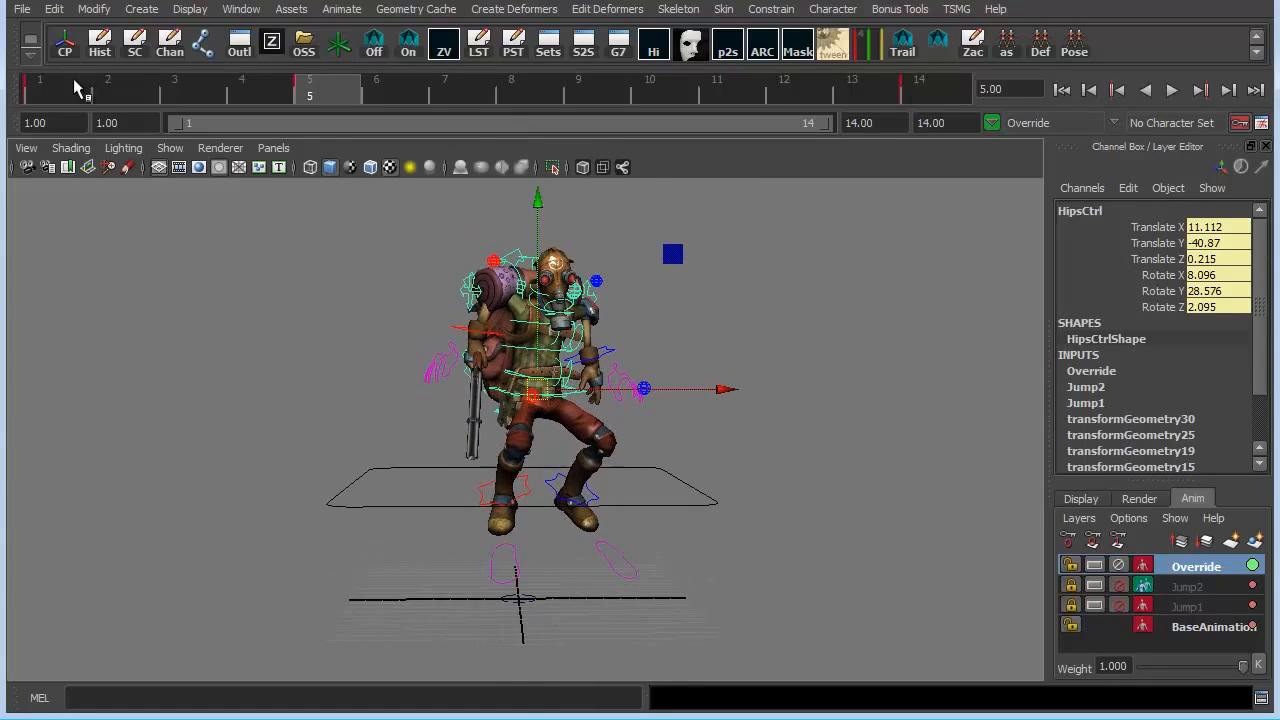
left_click(1171, 89)
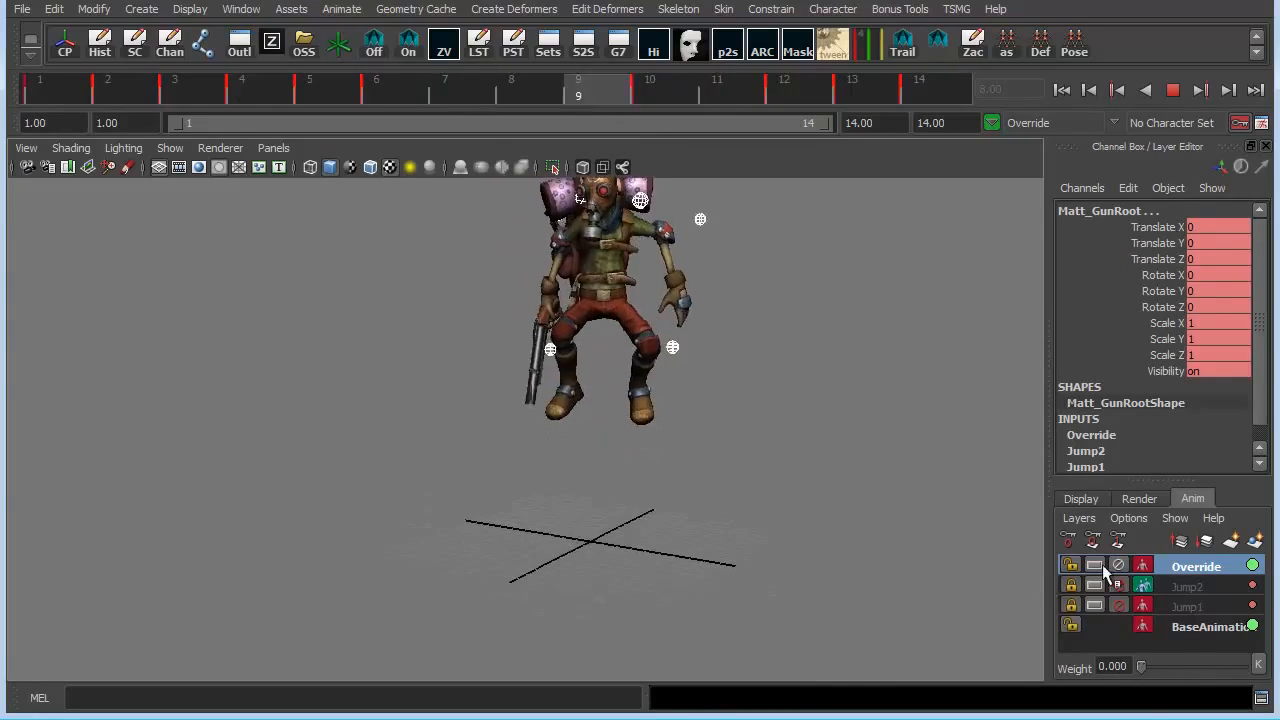
Step: Raise the Override layer's weight gradually to about 0.91 during playback
left_click_drag(1140, 666, 1173, 666)
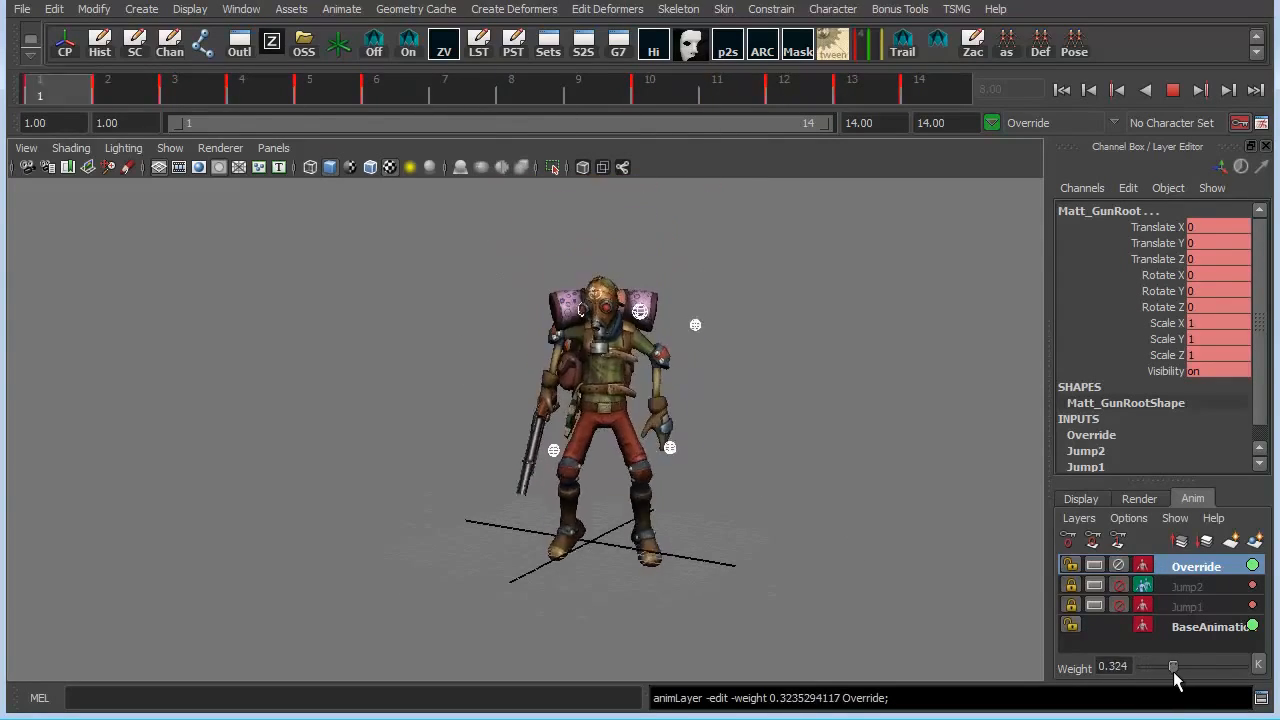
left_click_drag(1173, 666, 1202, 666)
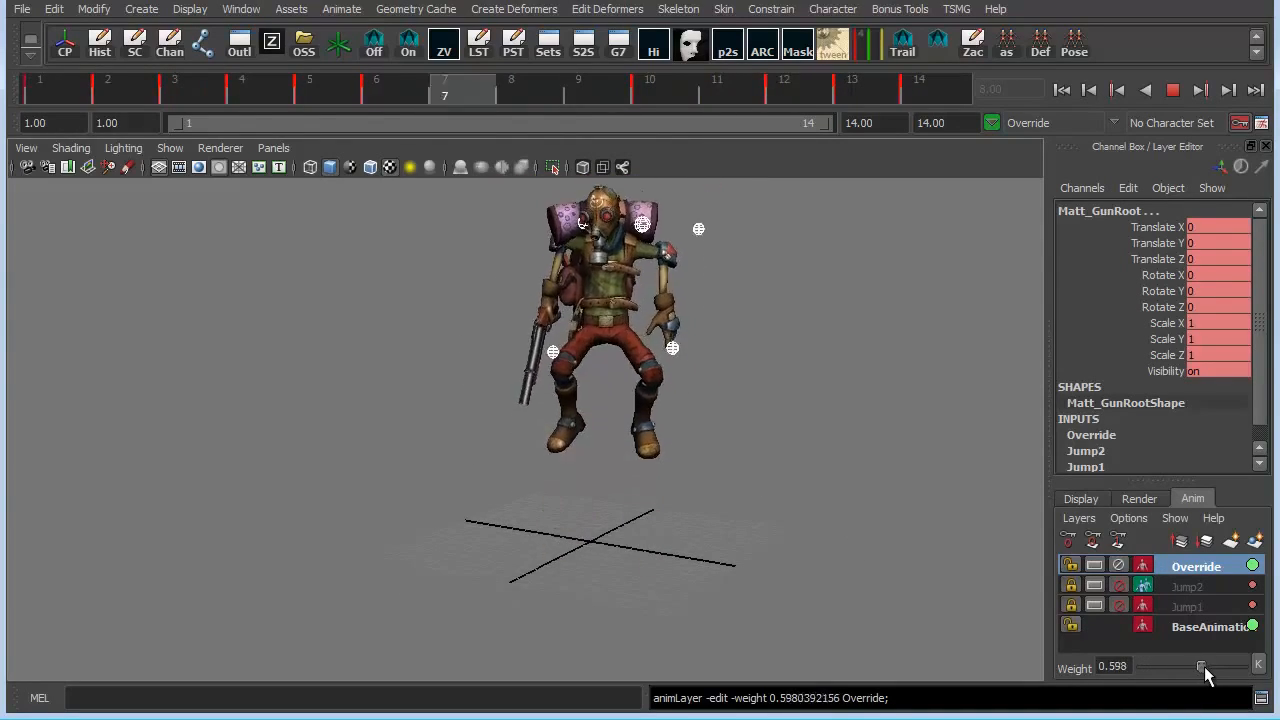
left_click_drag(1203, 665, 1233, 665)
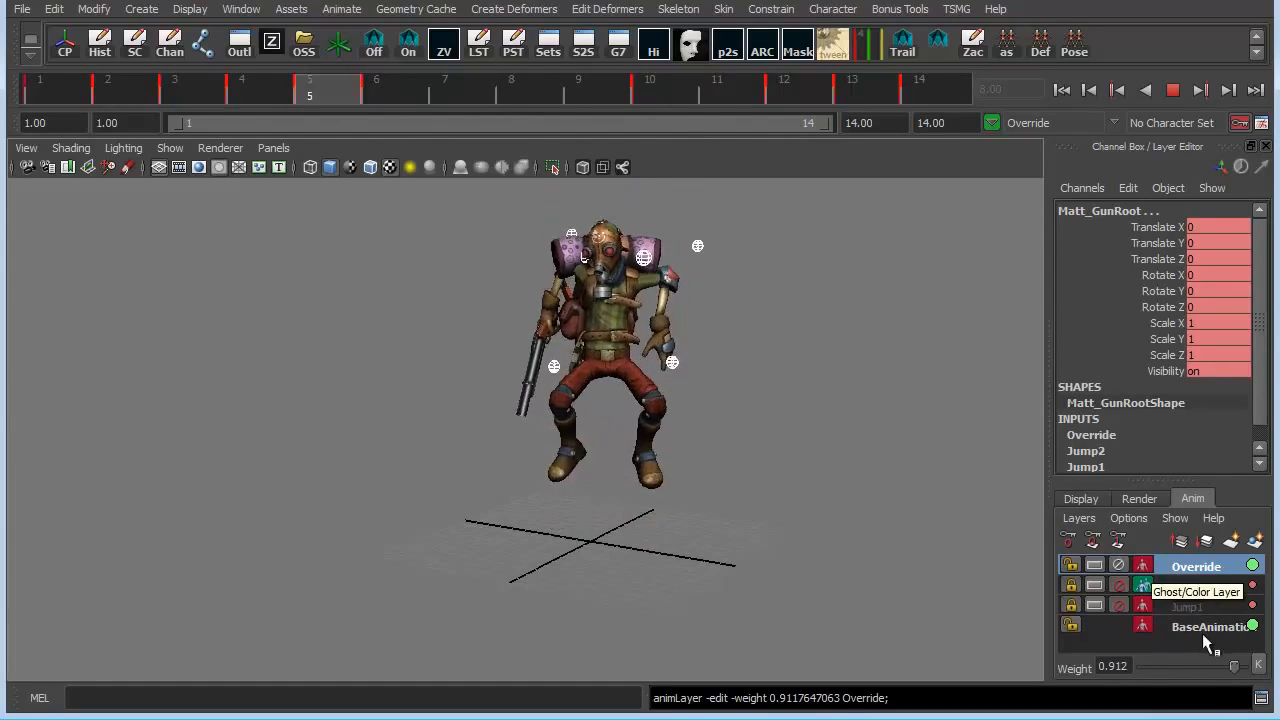
left_click(650, 88)
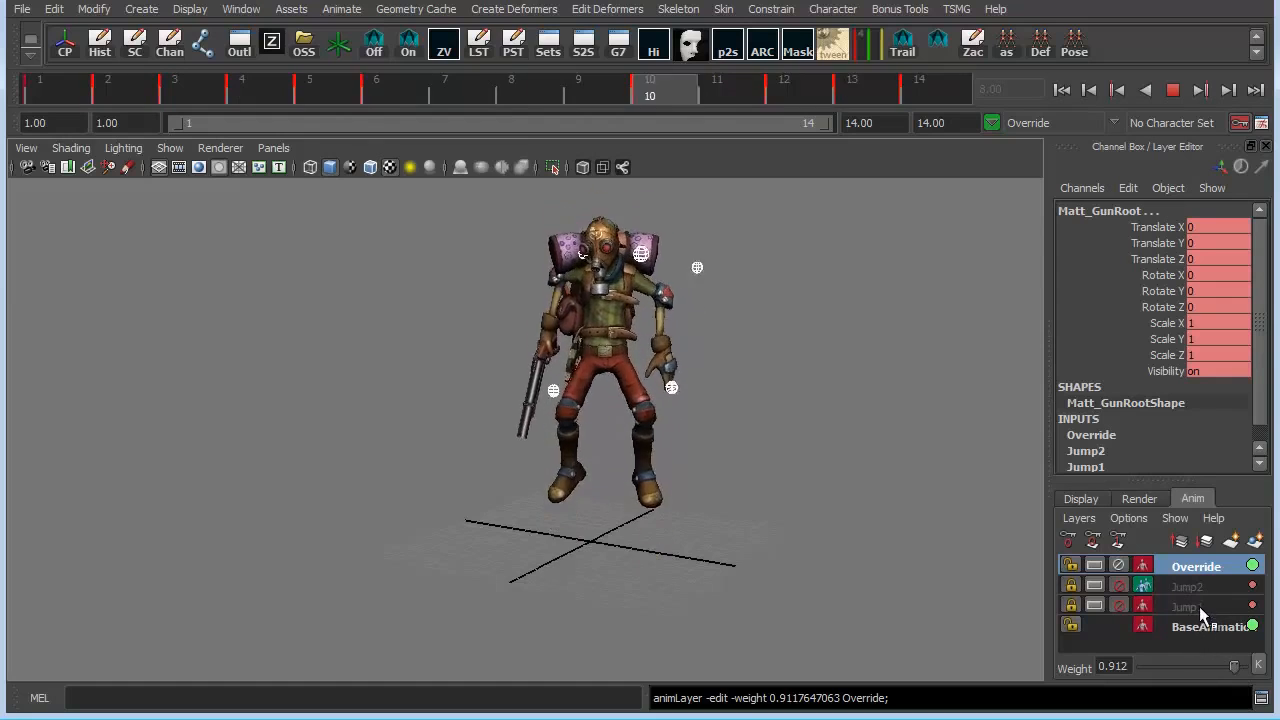
left_click(784, 88)
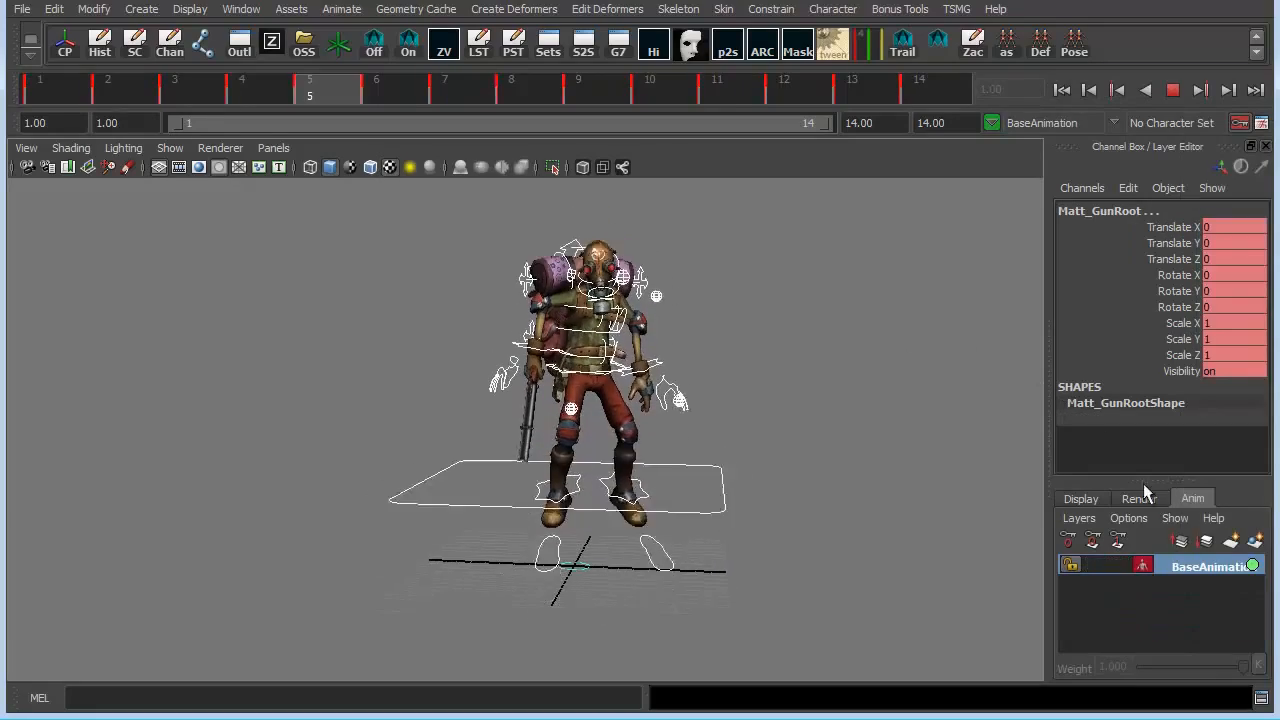
Step: Merge the Override, Jump2 and Jump1 layers into the single BaseAnimation layer
left_click(650, 88)
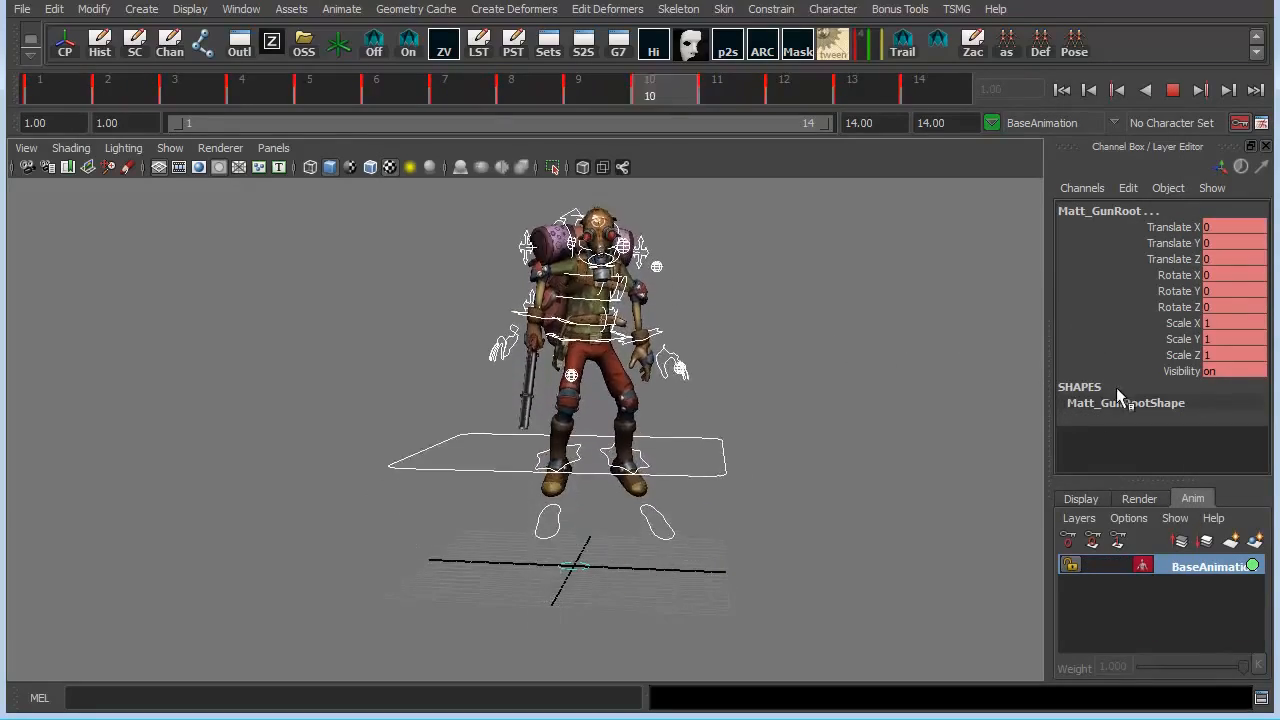